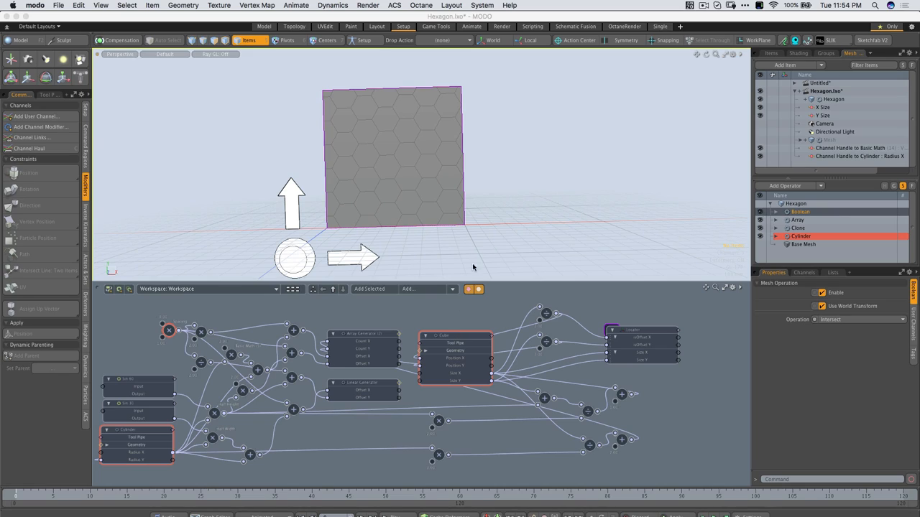
{"action": "mouse_move", "coordinate": [462, 244]}
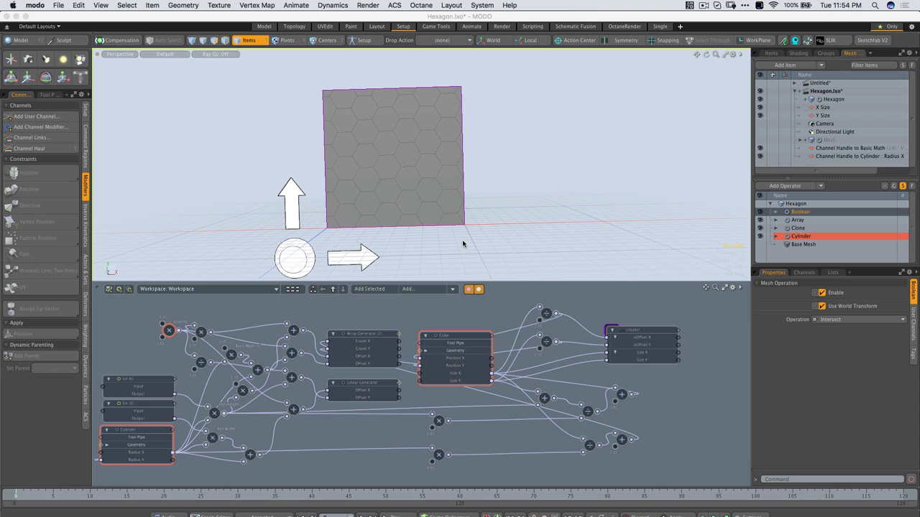
{"action": "mouse_move", "coordinate": [461, 196]}
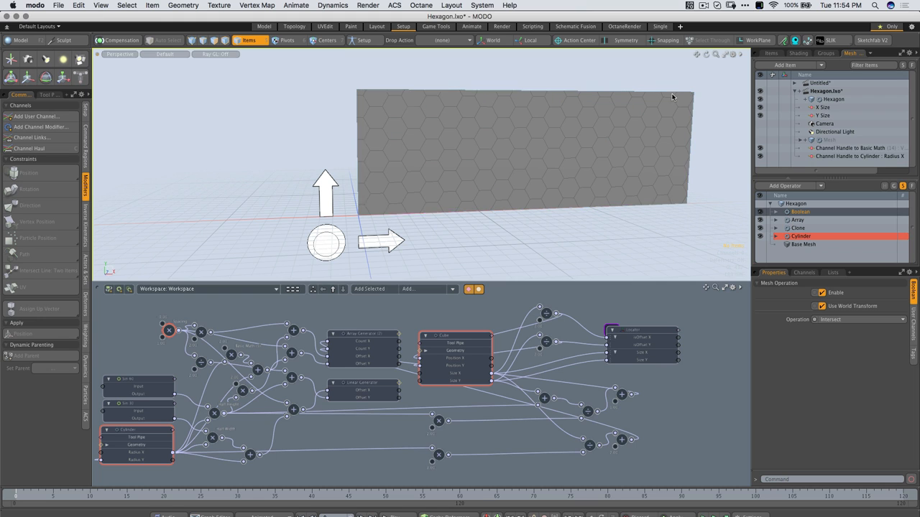
Drag the panel's channel handle to shrink it to a smaller square so the hex grid refills it.
{"action": "left_click_drag", "start_coordinate": [325, 189], "coordinate": [324, 173]}
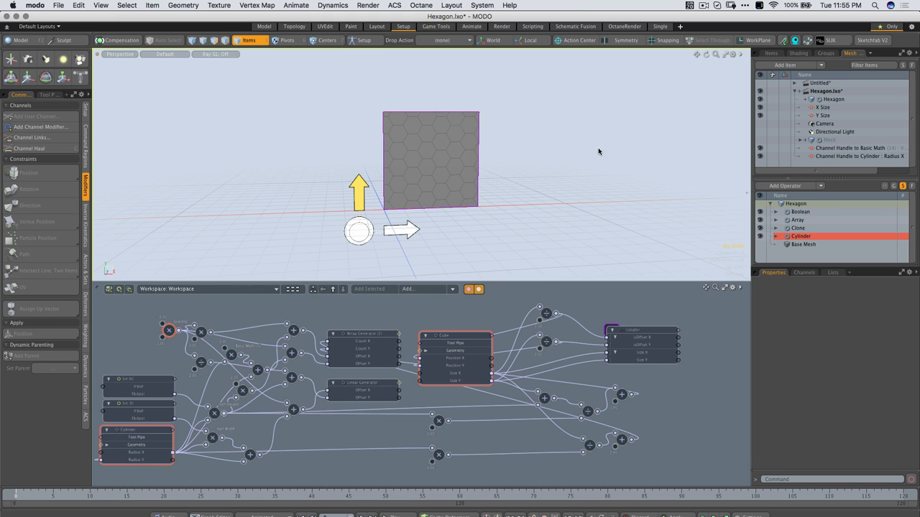
Delete the Boolean and cube crop nodes from the schematic, leaving the raw hexagon array.
{"action": "left_click", "coordinate": [704, 6]}
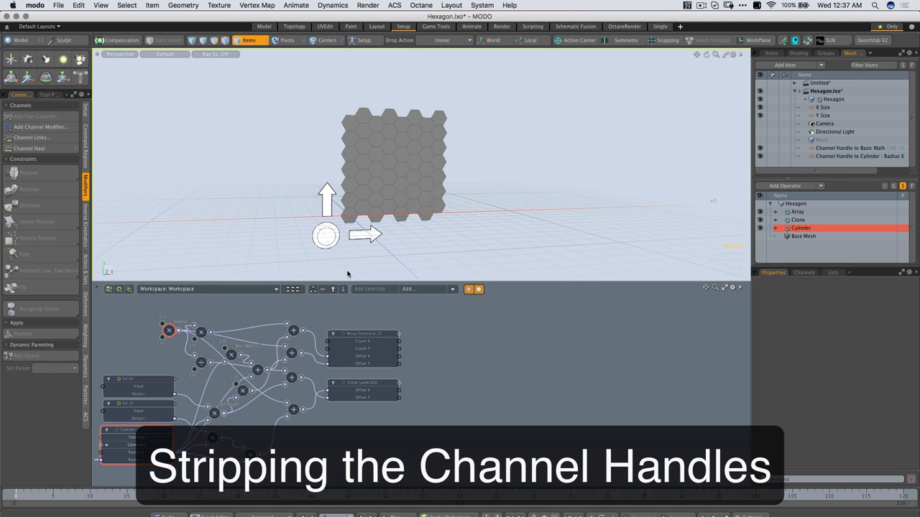
{"action": "left_click", "coordinate": [822, 106]}
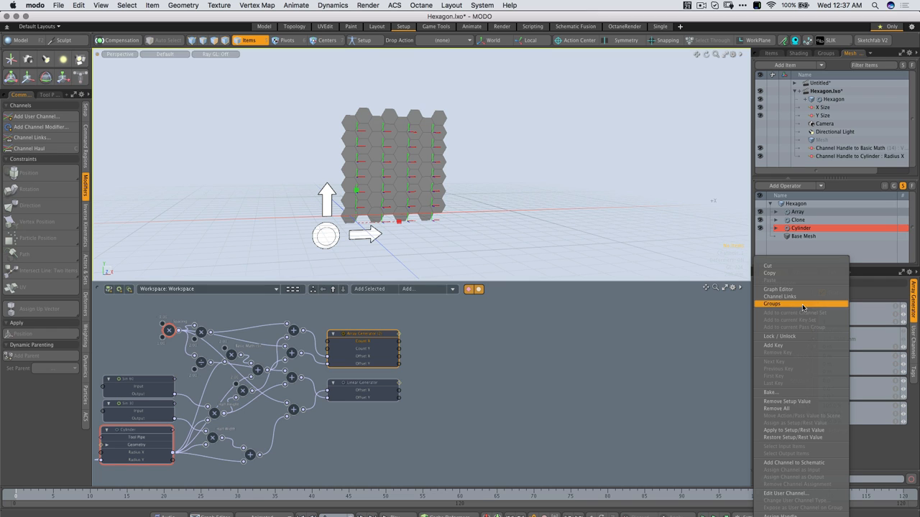
{"action": "left_click", "coordinate": [779, 313]}
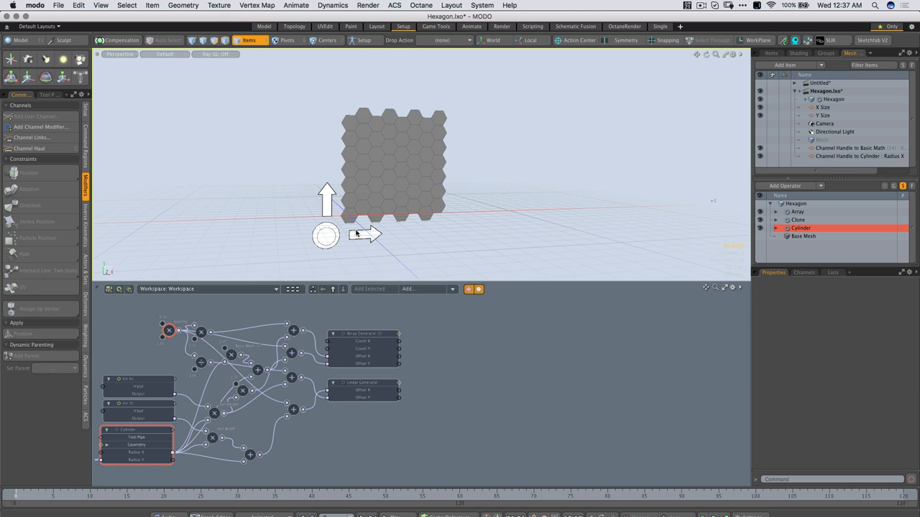
{"action": "mouse_move", "coordinate": [704, 169]}
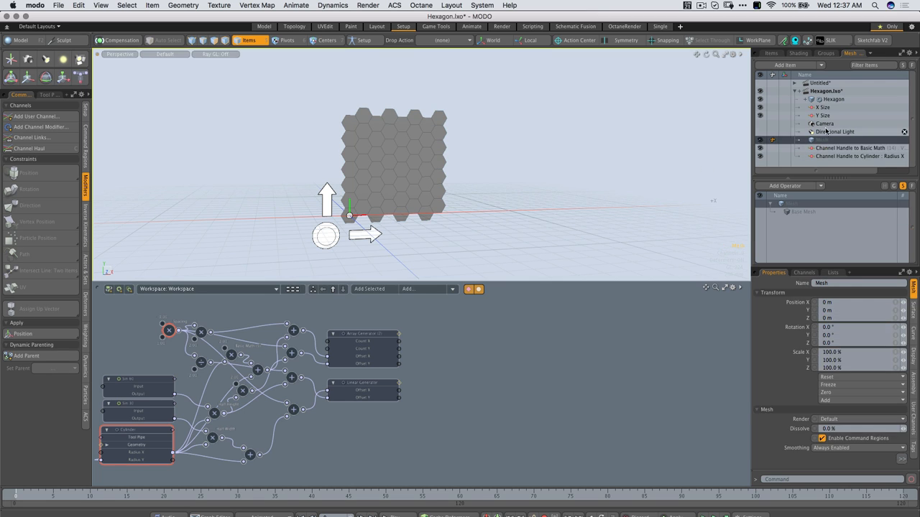
Add a new Mesh item with a Cube operation in front of the hexagon array.
{"action": "left_click", "coordinate": [785, 66]}
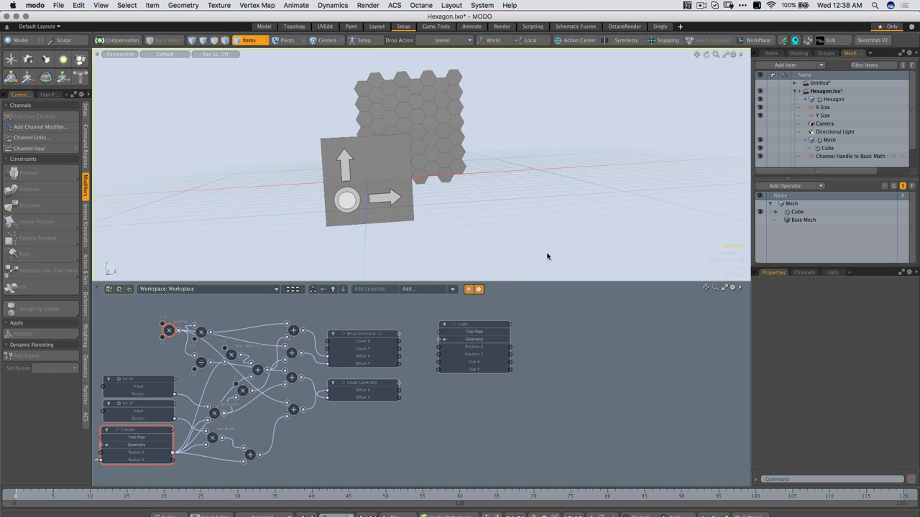
Add a Locator item and give it a custom Plane shape.
{"action": "left_click", "coordinate": [828, 141]}
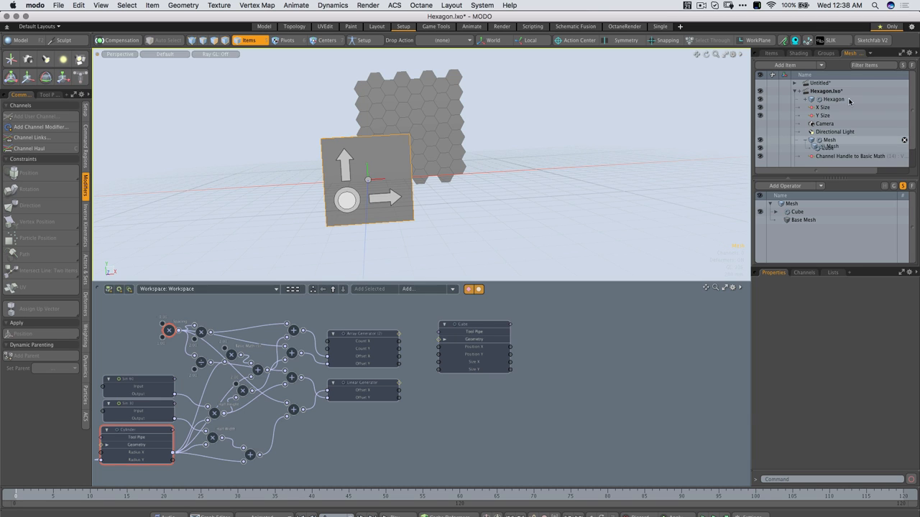
{"action": "left_click", "coordinate": [785, 66]}
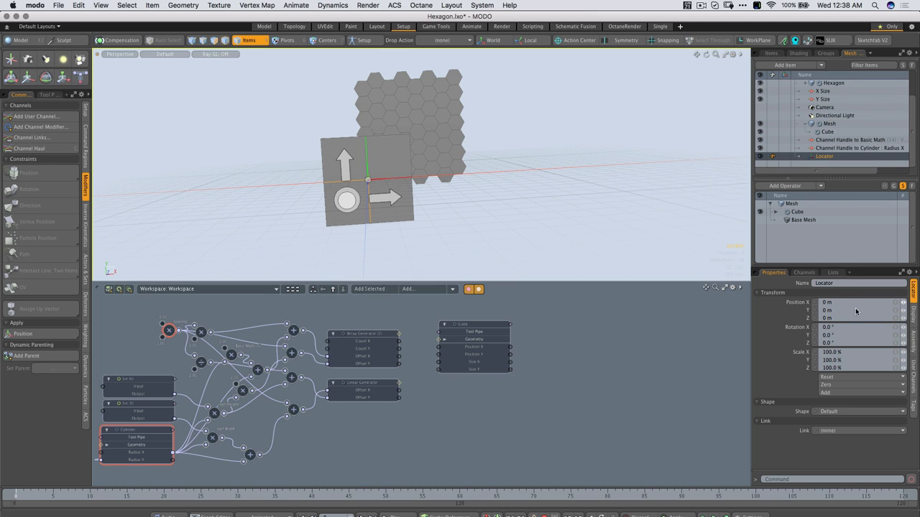
{"action": "left_click", "coordinate": [860, 411]}
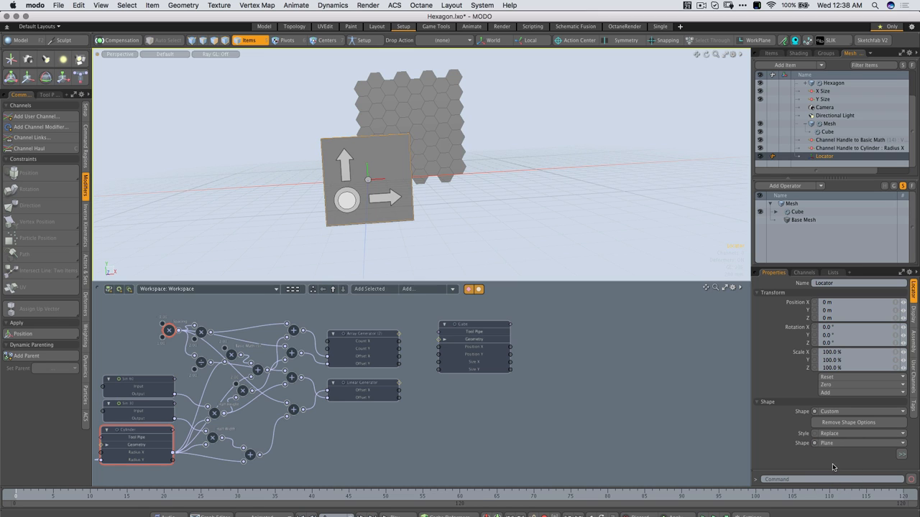
{"action": "left_click", "coordinate": [773, 293]}
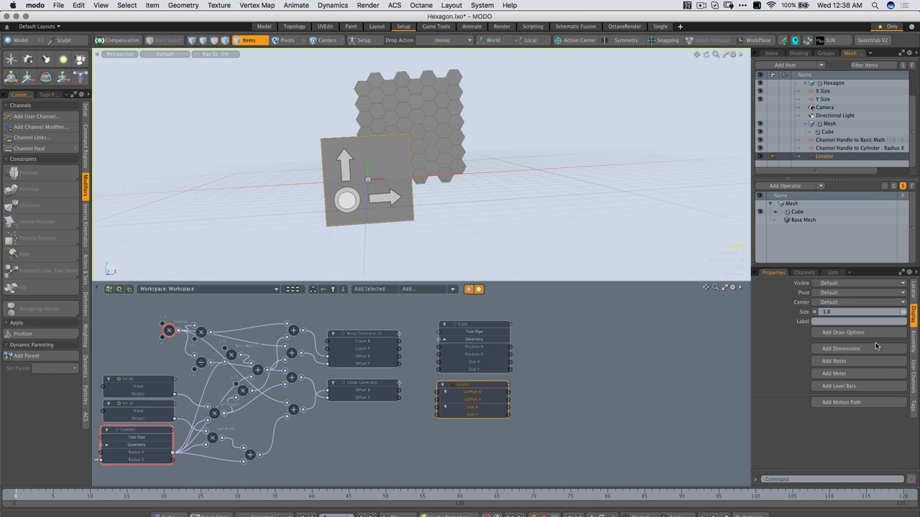
Add Draw Options to the locator and set its wireframe colour.
{"action": "left_click", "coordinate": [842, 332]}
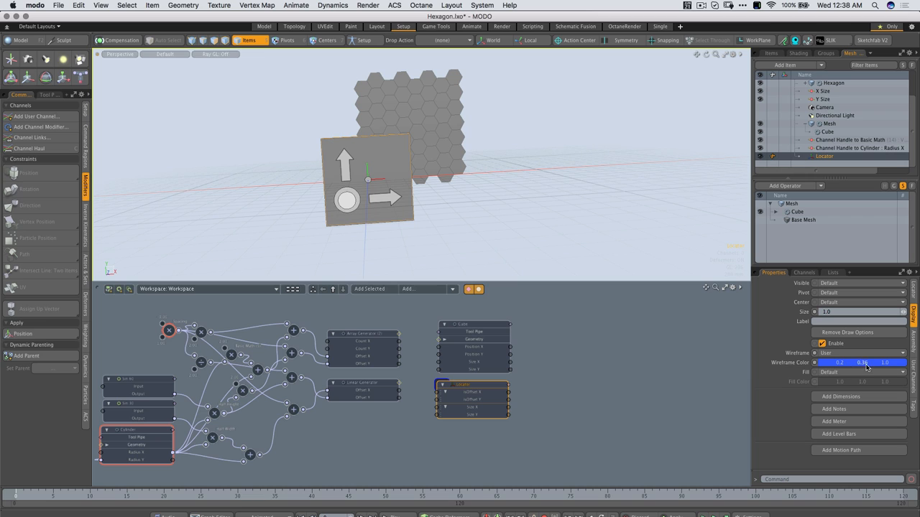
{"action": "left_click_drag", "start_coordinate": [884, 362], "coordinate": [863, 362]}
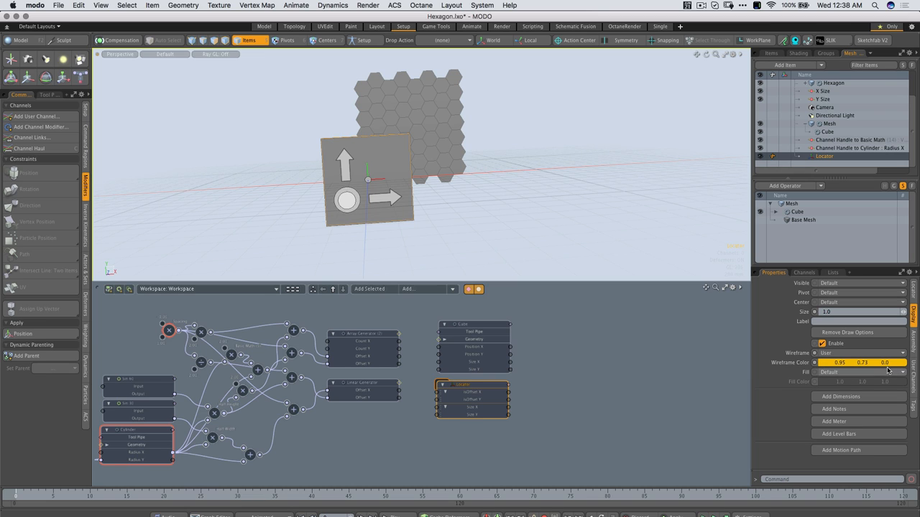
{"action": "left_click", "coordinate": [862, 362]}
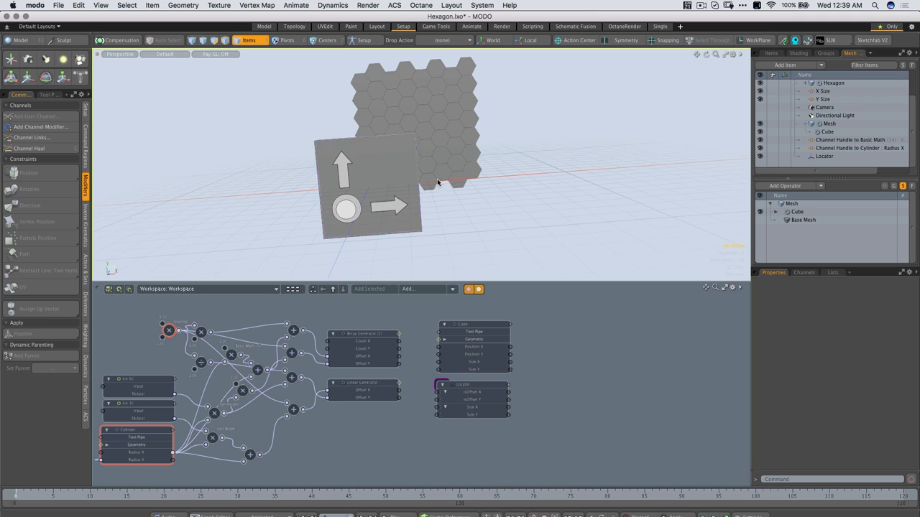
Select the Cube mesh operation, place it over the hexagon grid and expose its Size X and Size Y channels on its node.
{"action": "left_click", "coordinate": [437, 181]}
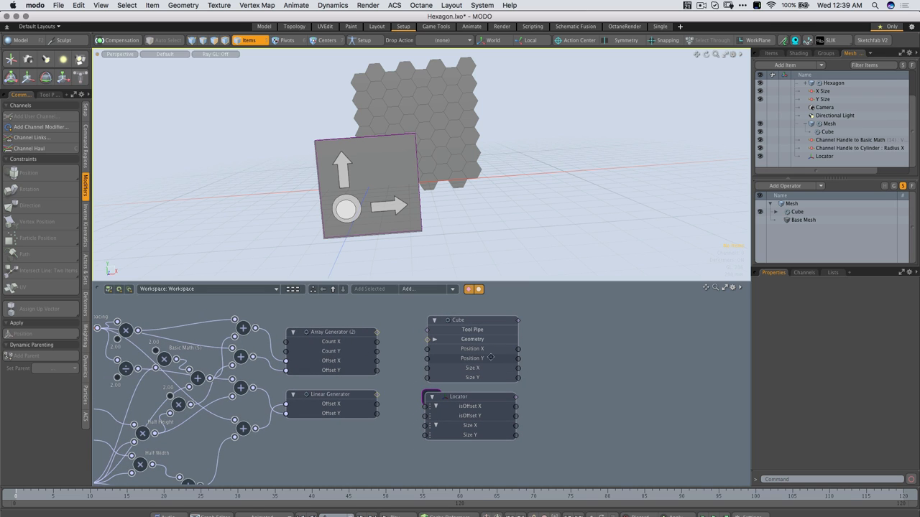
{"action": "left_click", "coordinate": [457, 319]}
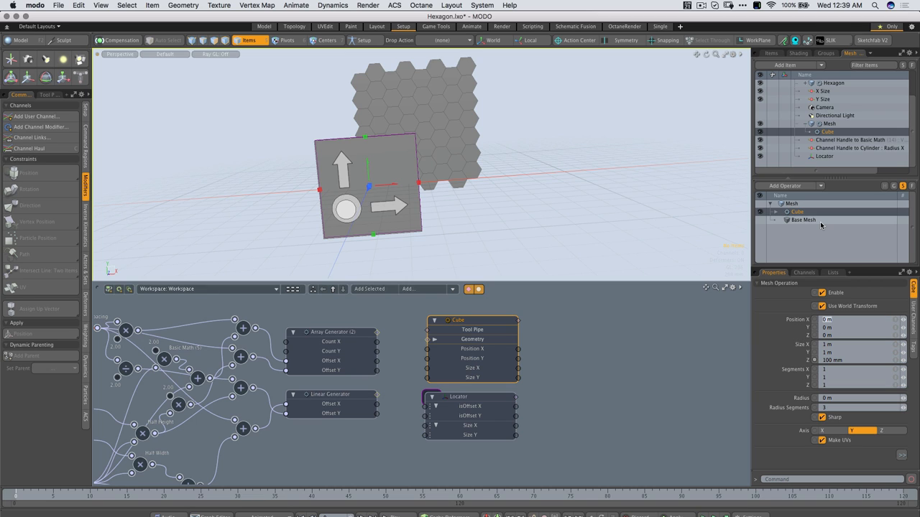
{"action": "left_click_drag", "start_coordinate": [371, 187], "coordinate": [405, 179]}
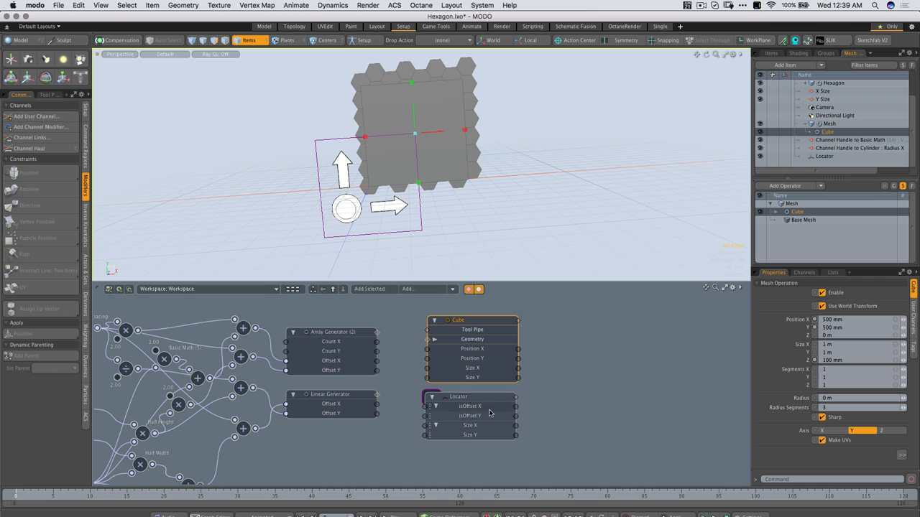
{"action": "left_click", "coordinate": [457, 397]}
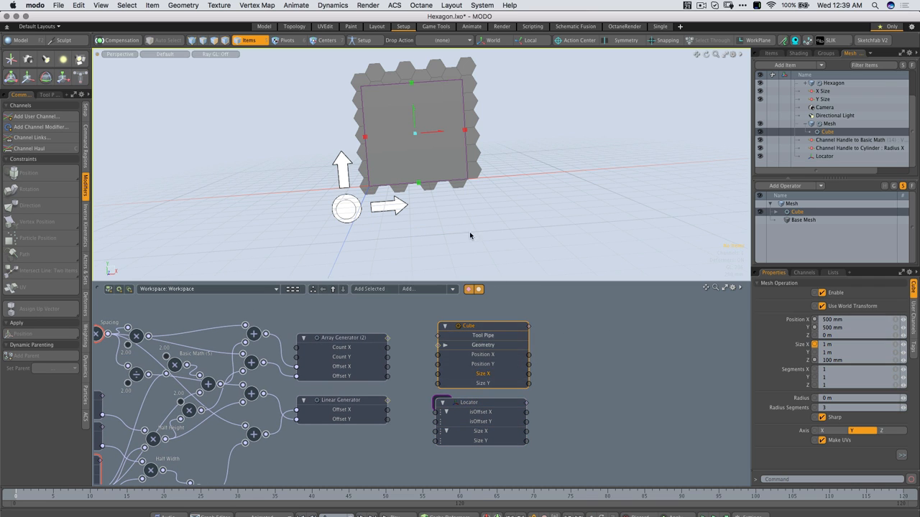
{"action": "mouse_move", "coordinate": [389, 219]}
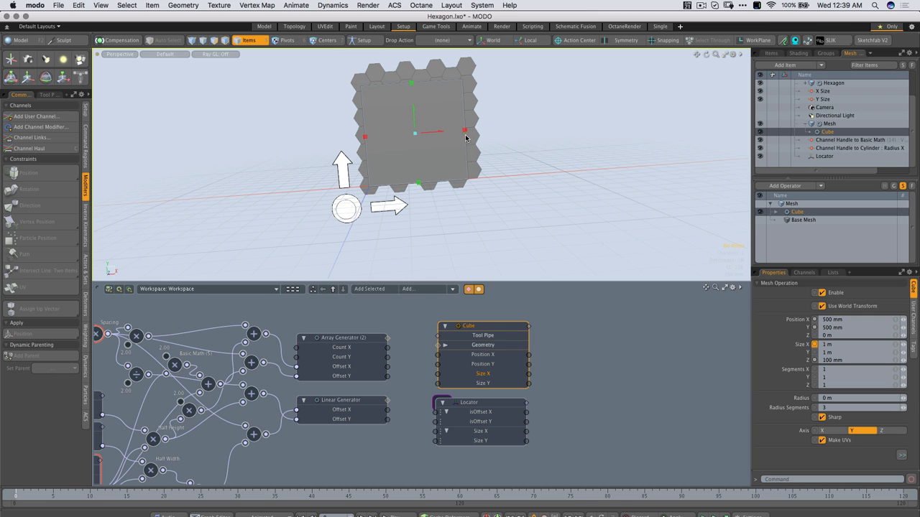
{"action": "left_click_drag", "start_coordinate": [466, 131], "coordinate": [480, 130]}
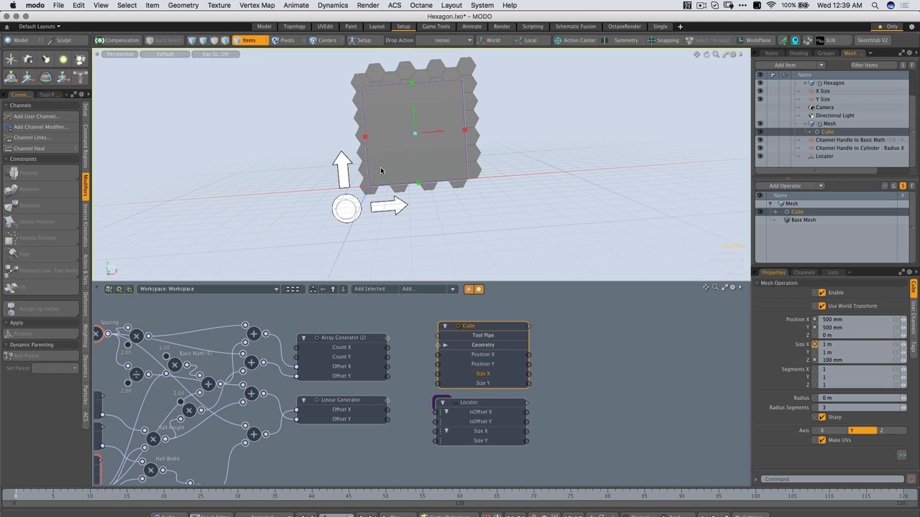
{"action": "mouse_move", "coordinate": [368, 155]}
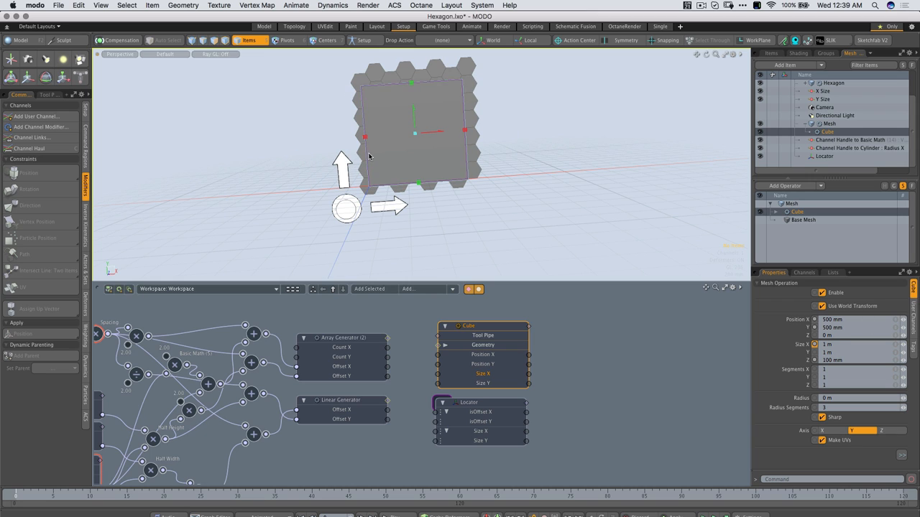
{"action": "mouse_move", "coordinate": [385, 164]}
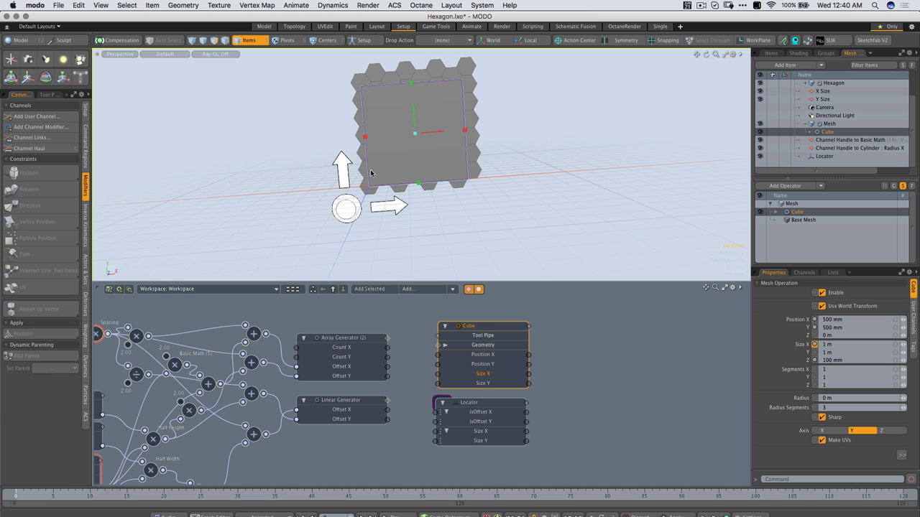
{"action": "mouse_move", "coordinate": [495, 169]}
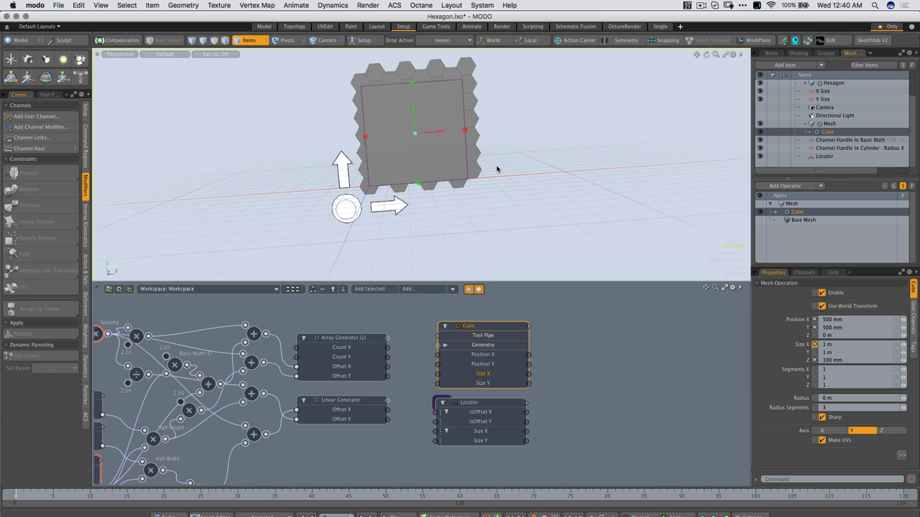
{"action": "mouse_move", "coordinate": [480, 308]}
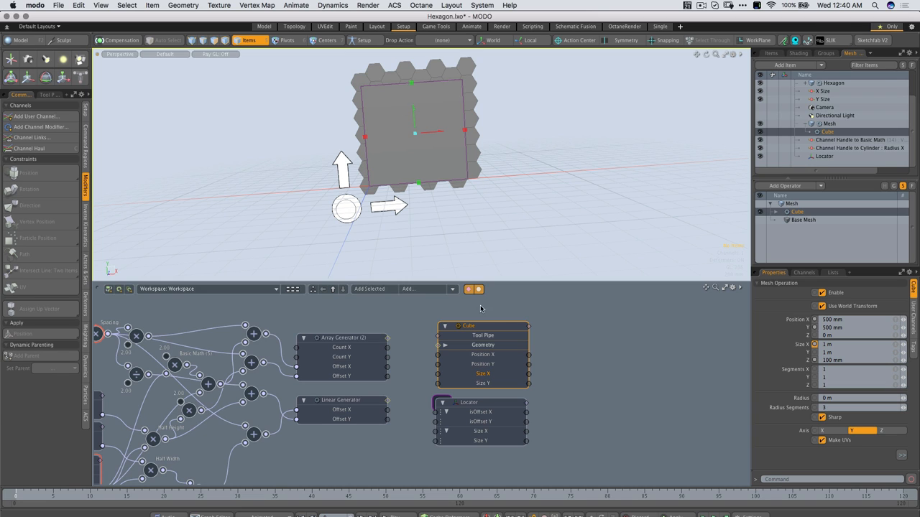
{"action": "mouse_move", "coordinate": [405, 302]}
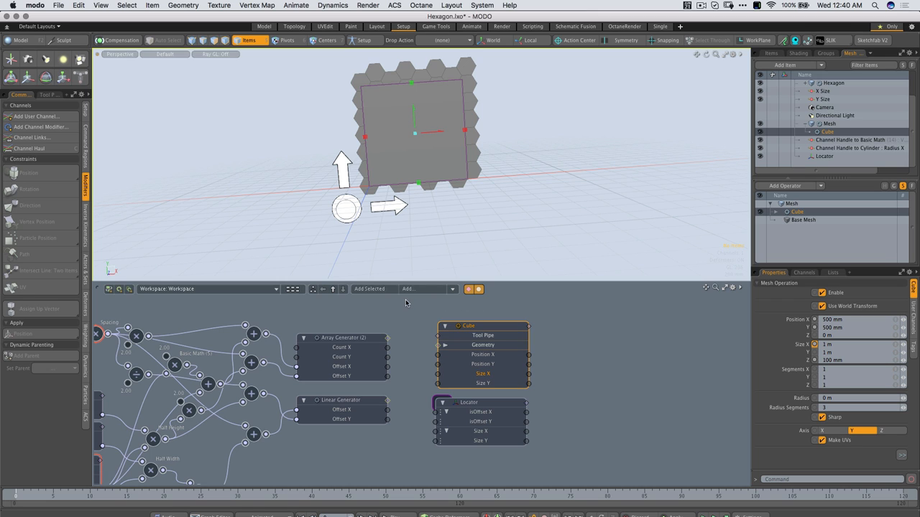
Add Divide math nodes to the schematic by searching 'div'.
{"action": "left_click", "coordinate": [428, 289]}
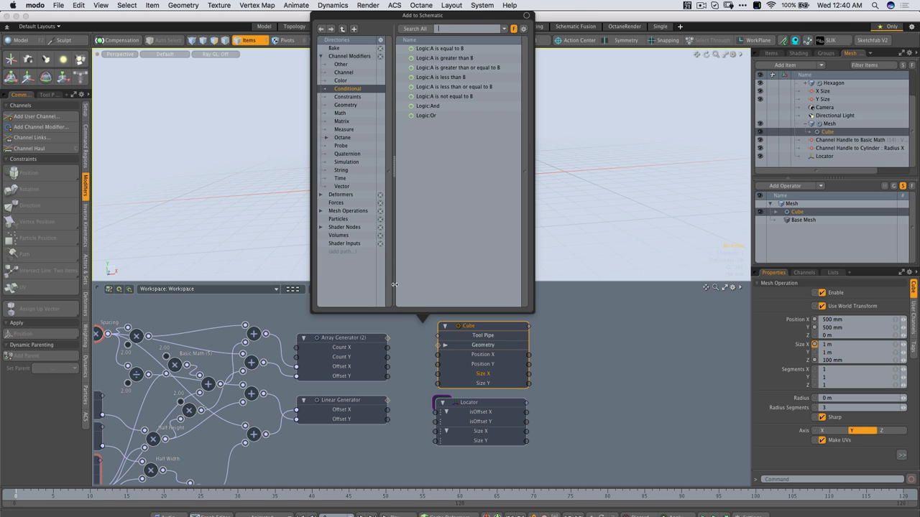
{"action": "type", "text": "div"}
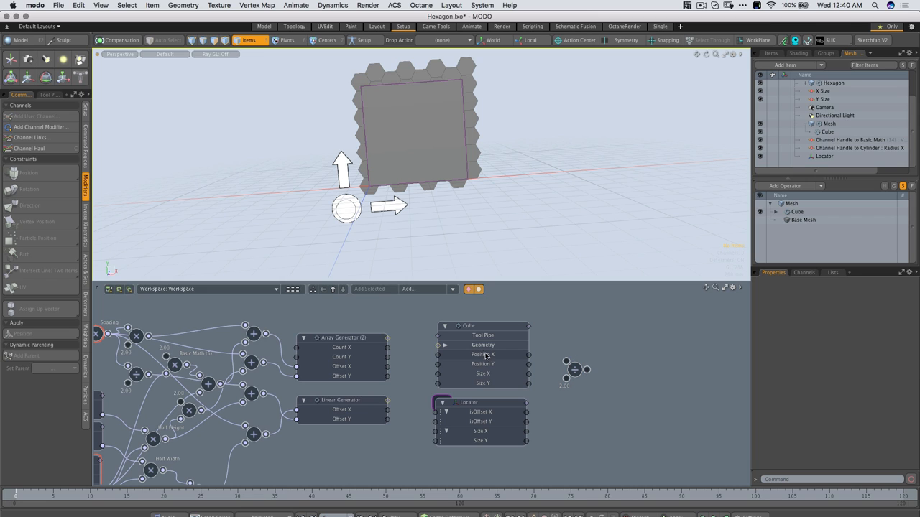
{"action": "mouse_move", "coordinate": [525, 374]}
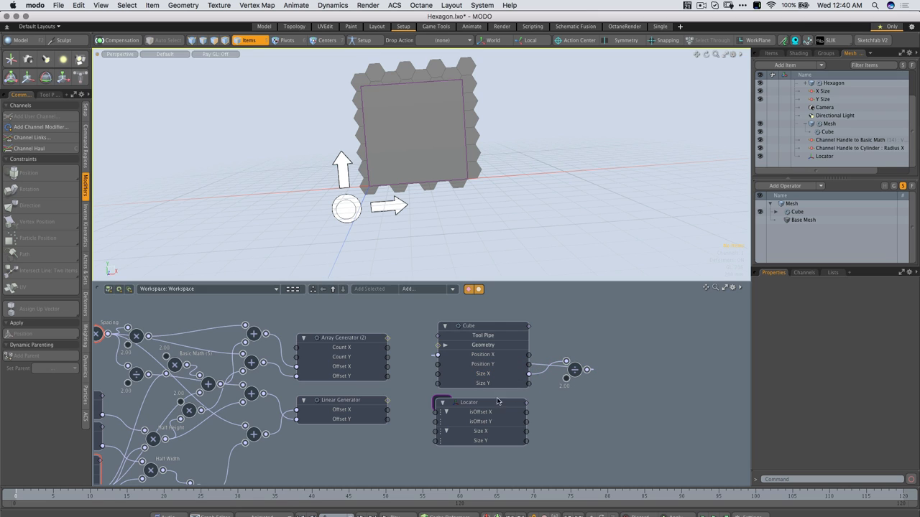
{"action": "left_click", "coordinate": [469, 325]}
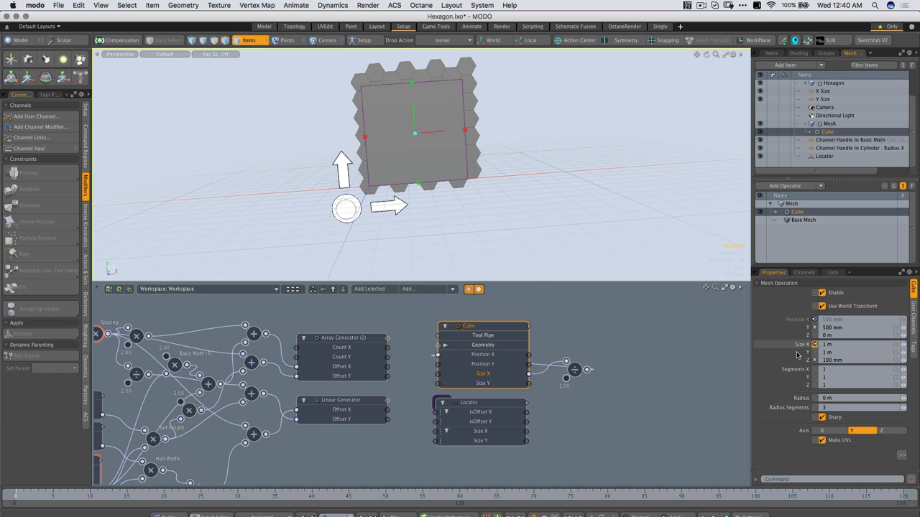
Wire the cube's Size X and Size Y channels into the Divide nodes.
{"action": "left_click", "coordinate": [848, 319]}
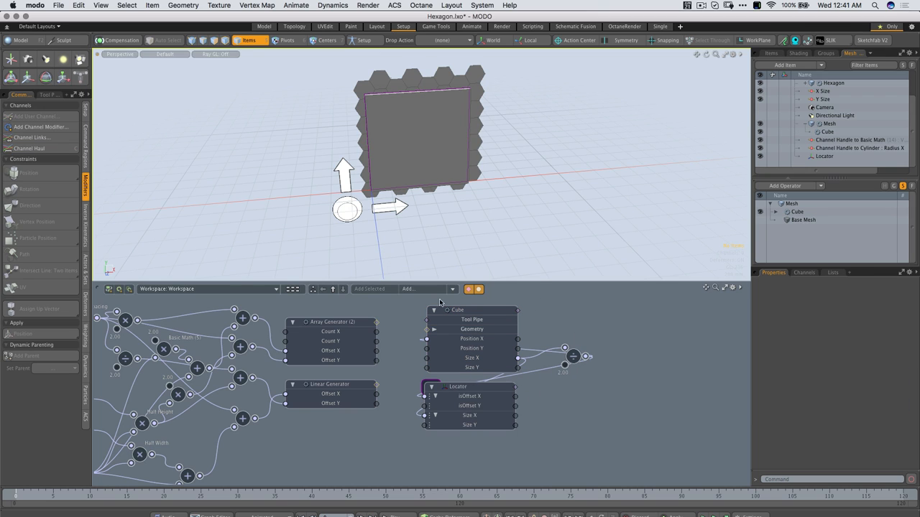
{"action": "left_click", "coordinate": [425, 289]}
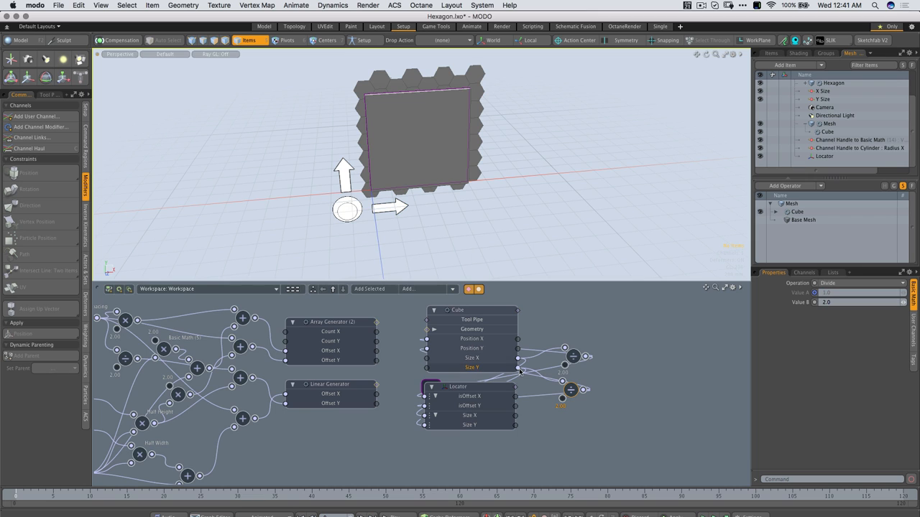
{"action": "left_click", "coordinate": [457, 310]}
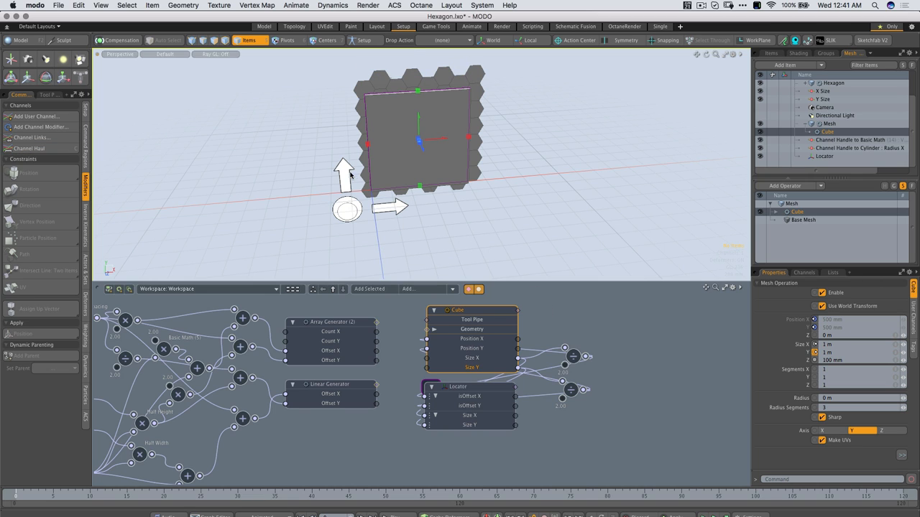
{"action": "mouse_move", "coordinate": [569, 322]}
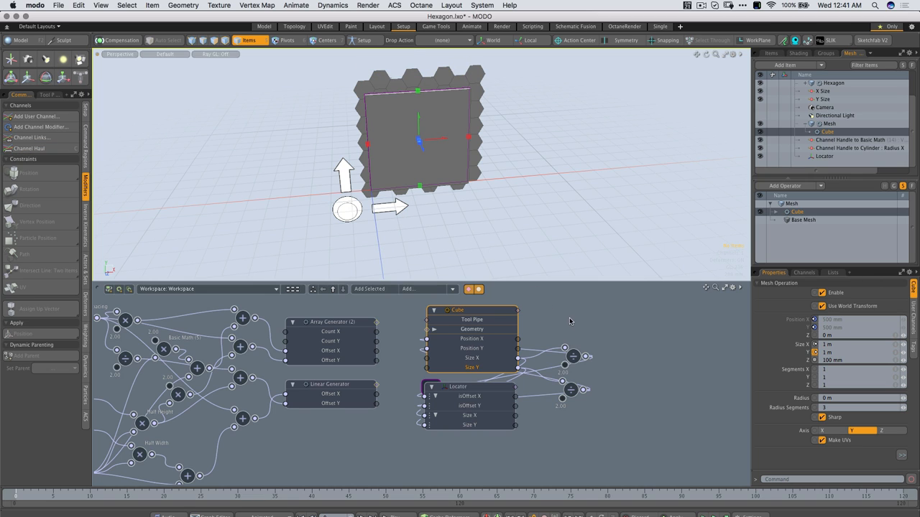
Start Assign Handle on the cube's Size channel from its context menu.
{"action": "right_click", "coordinate": [471, 356]}
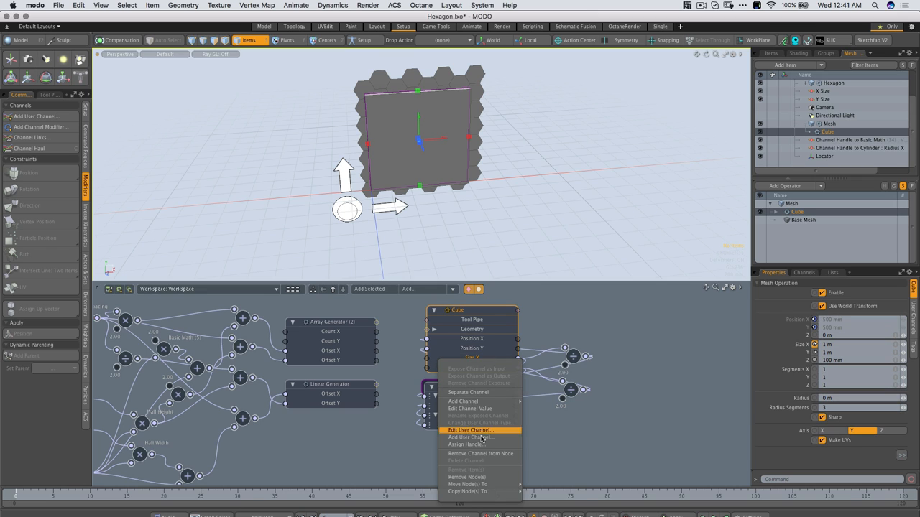
{"action": "mouse_move", "coordinate": [483, 444]}
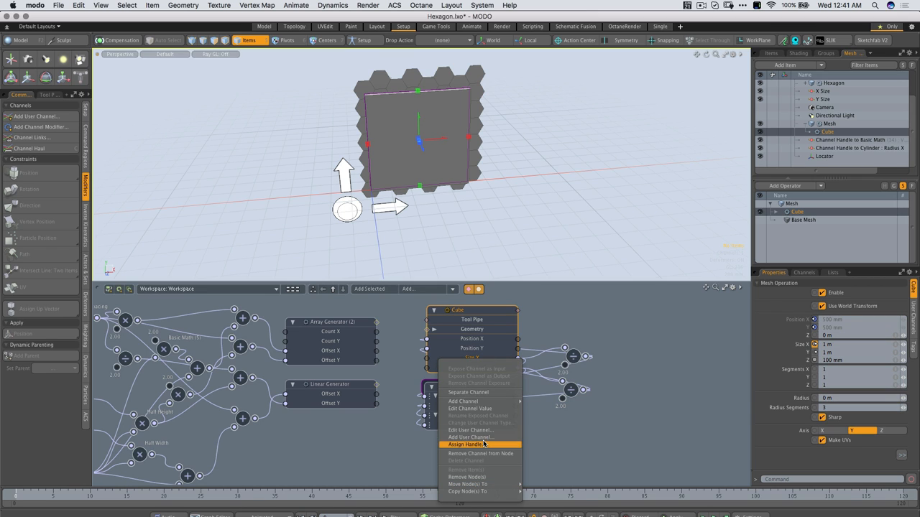
{"action": "left_click", "coordinate": [465, 444]}
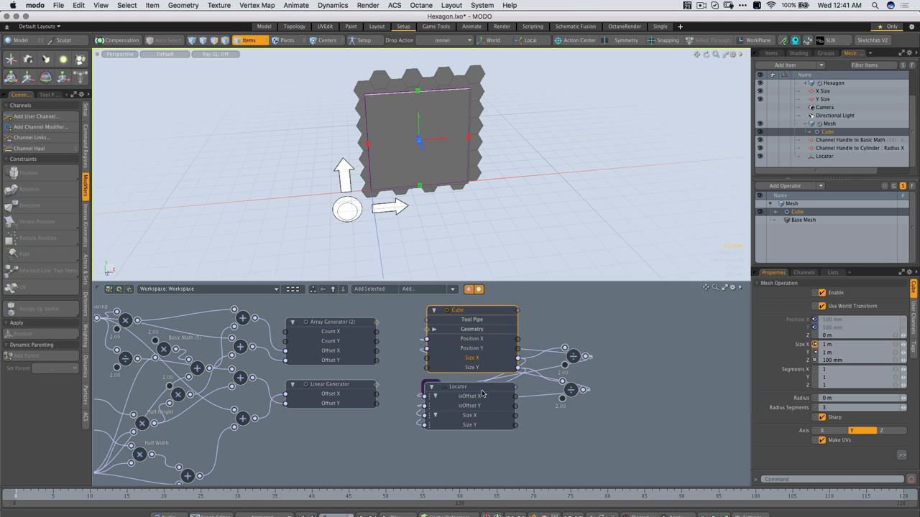
{"action": "right_click", "coordinate": [471, 358]}
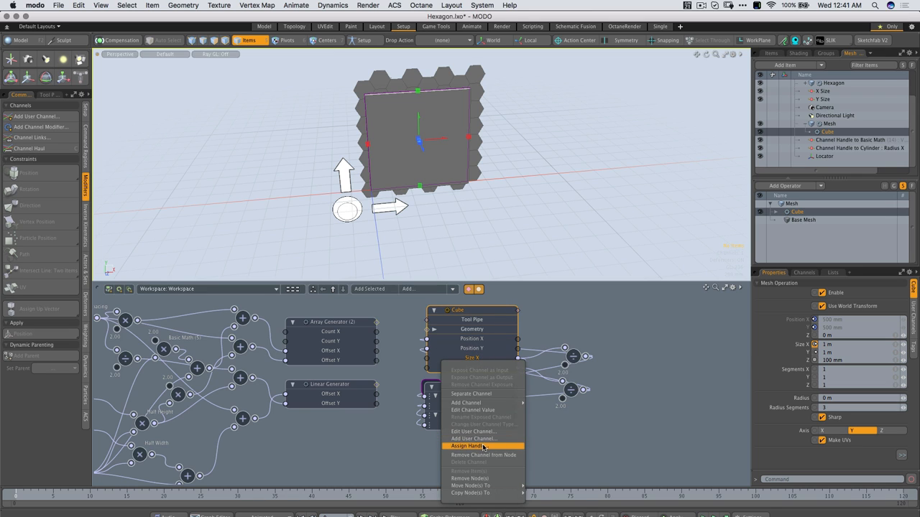
{"action": "left_click", "coordinate": [469, 445]}
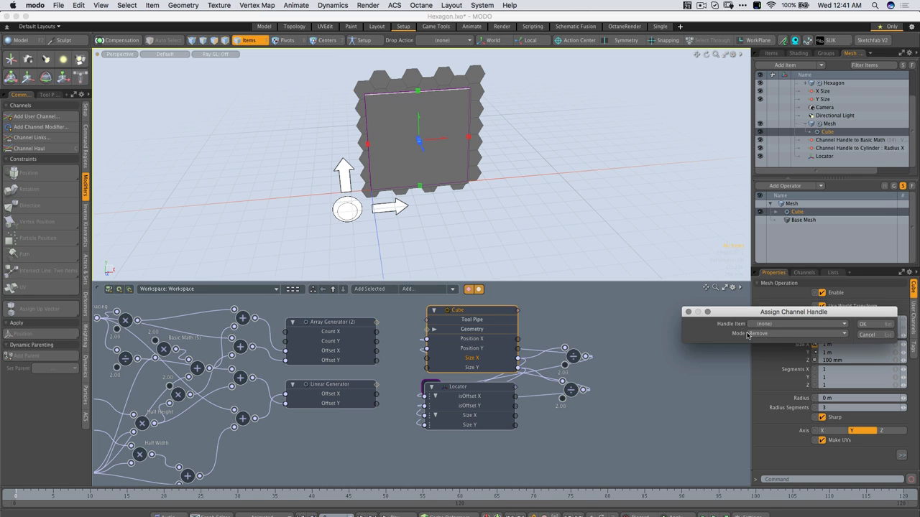
Choose the 'Channel Handle to Cylinder - Radius X' handle and confirm the assignment.
{"action": "left_click", "coordinate": [796, 323]}
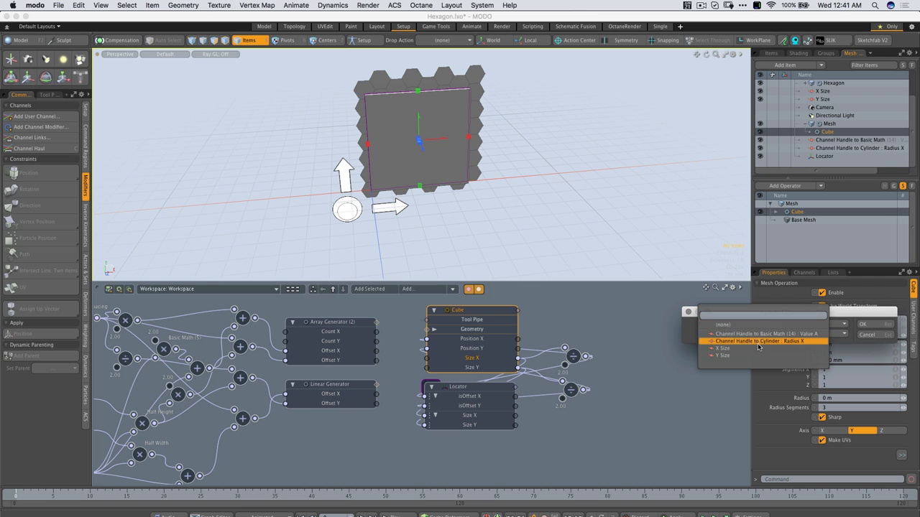
{"action": "left_click", "coordinate": [762, 340]}
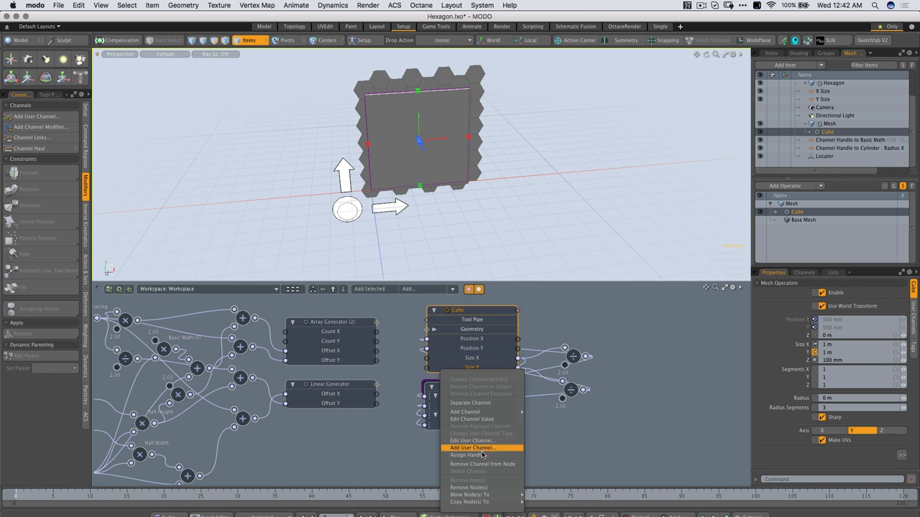
{"action": "left_click", "coordinate": [465, 454]}
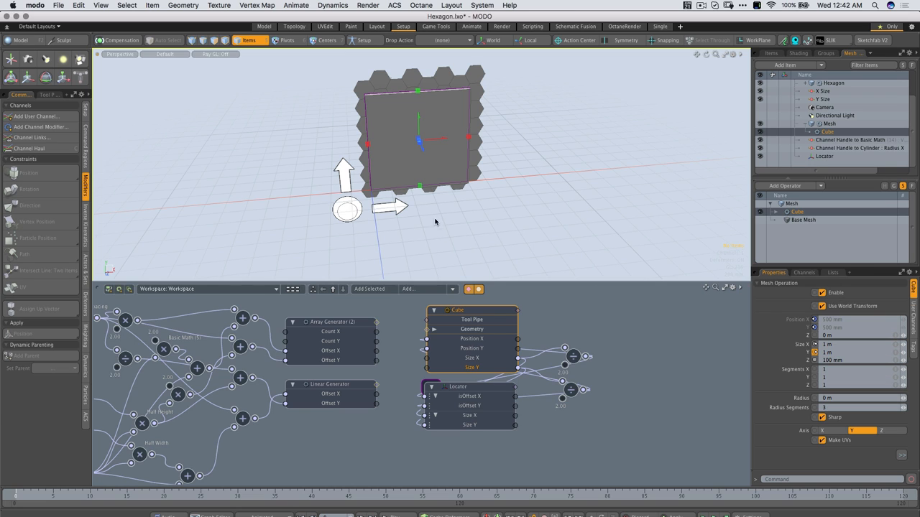
{"action": "left_click_drag", "start_coordinate": [394, 207], "coordinate": [402, 207]}
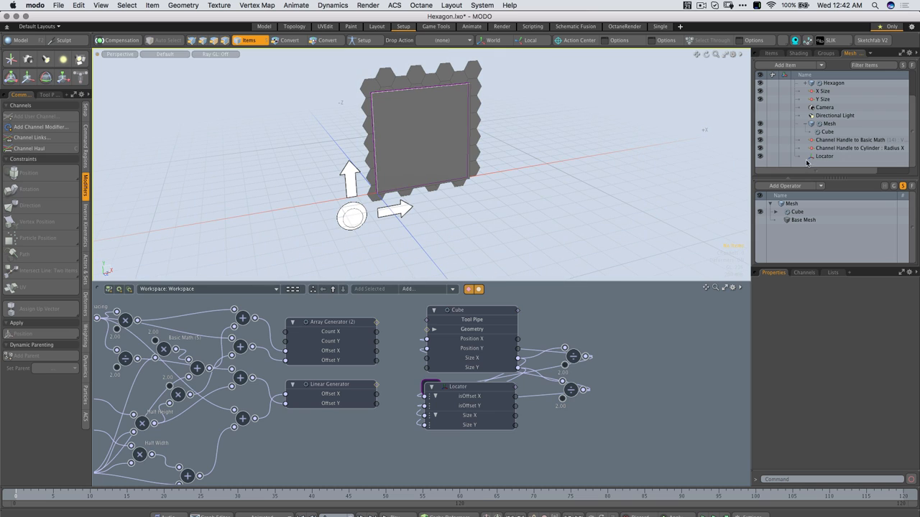
Select the Hexagon item so the linked sizes update and the grid fills the cube's square outline.
{"action": "left_click", "coordinate": [828, 124]}
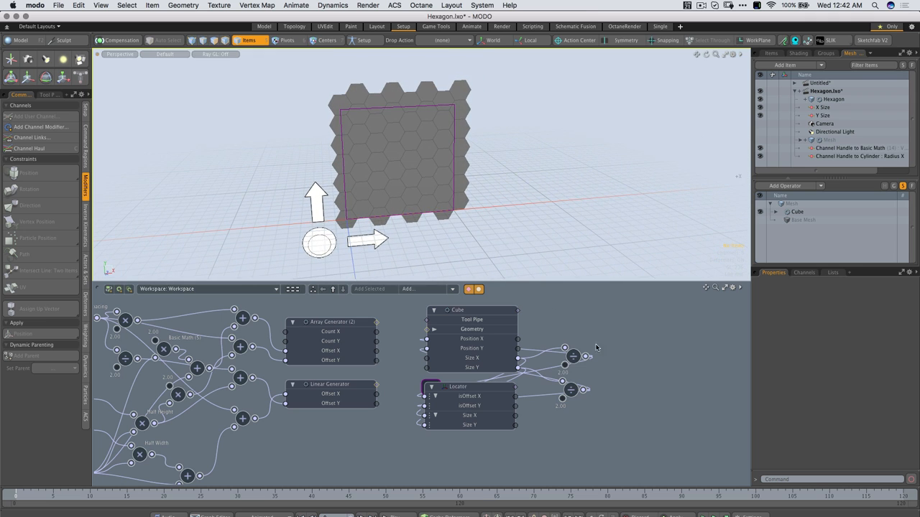
Split the Locator node's offset channels into their own schematic node.
{"action": "left_click", "coordinate": [715, 300]}
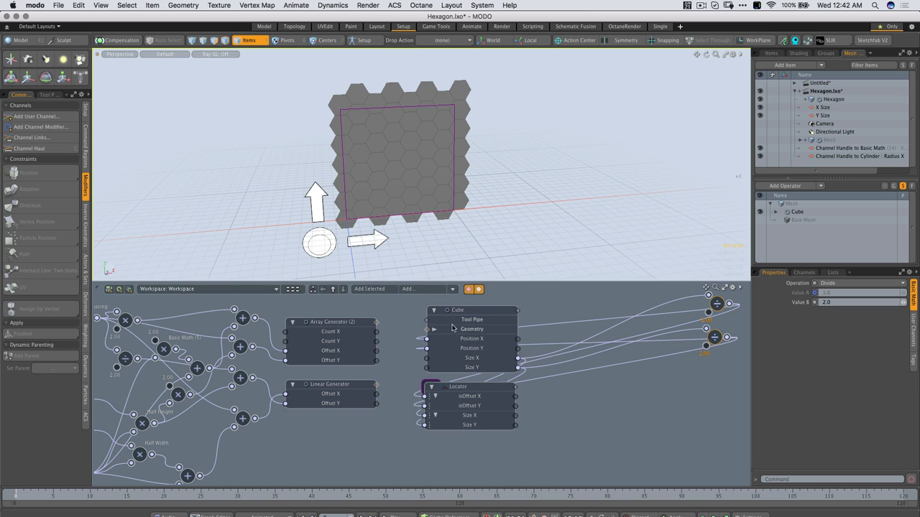
{"action": "left_click", "coordinate": [457, 310]}
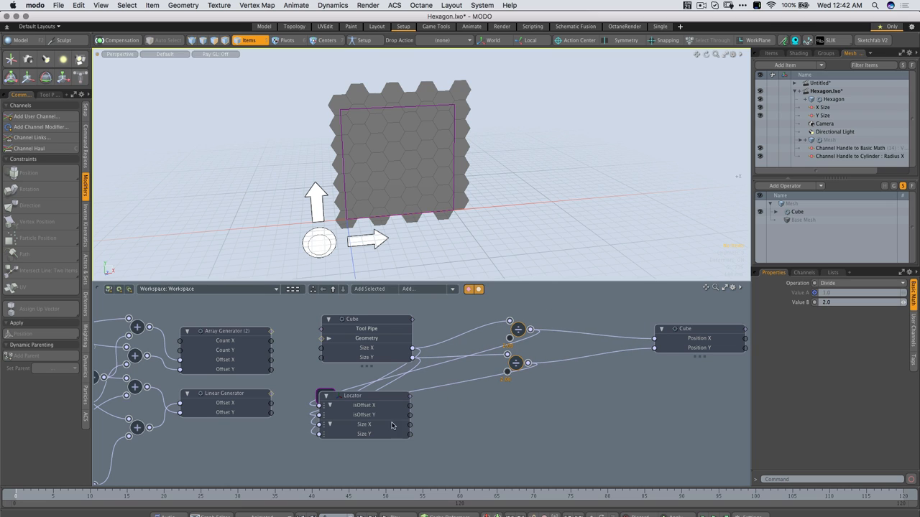
{"action": "left_click", "coordinate": [352, 395]}
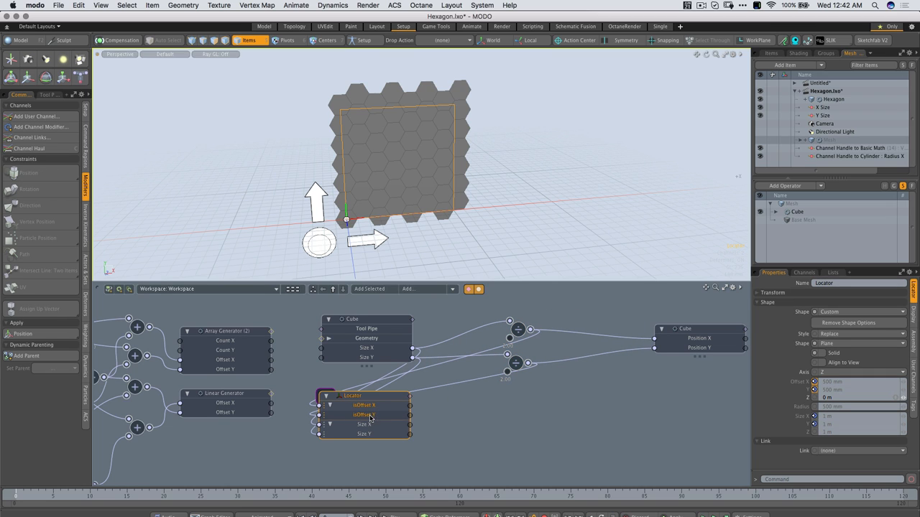
{"action": "right_click", "coordinate": [368, 413]}
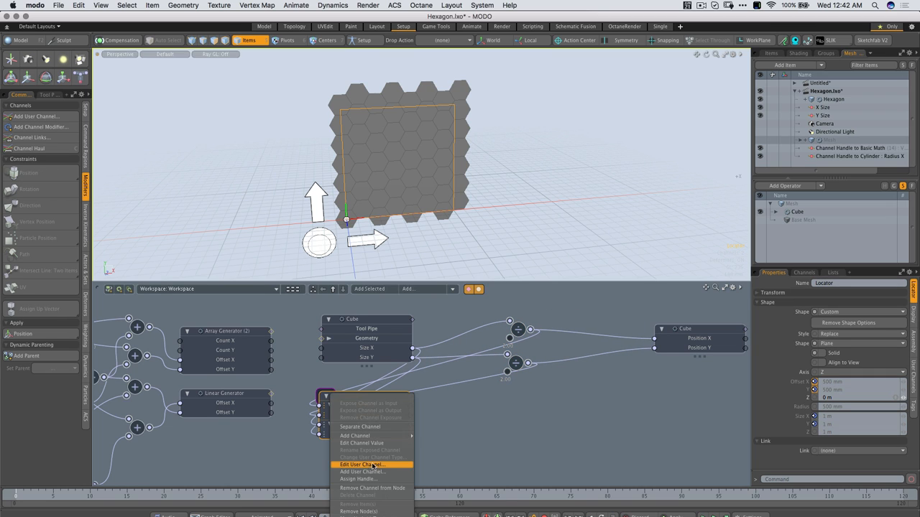
{"action": "left_click", "coordinate": [362, 465]}
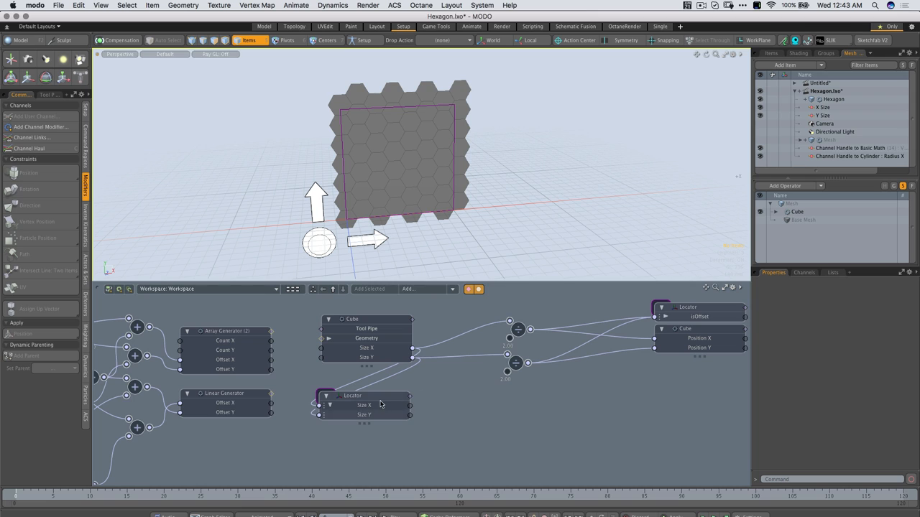
Rearrange the locator size and offset nodes feeding the cube in the schematic.
{"action": "left_click_drag", "start_coordinate": [352, 395], "coordinate": [520, 399]}
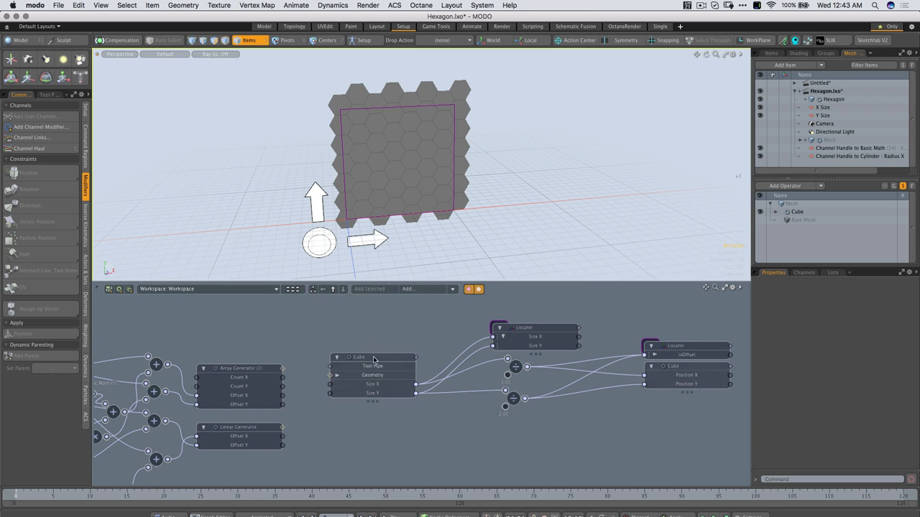
{"action": "left_click", "coordinate": [360, 356]}
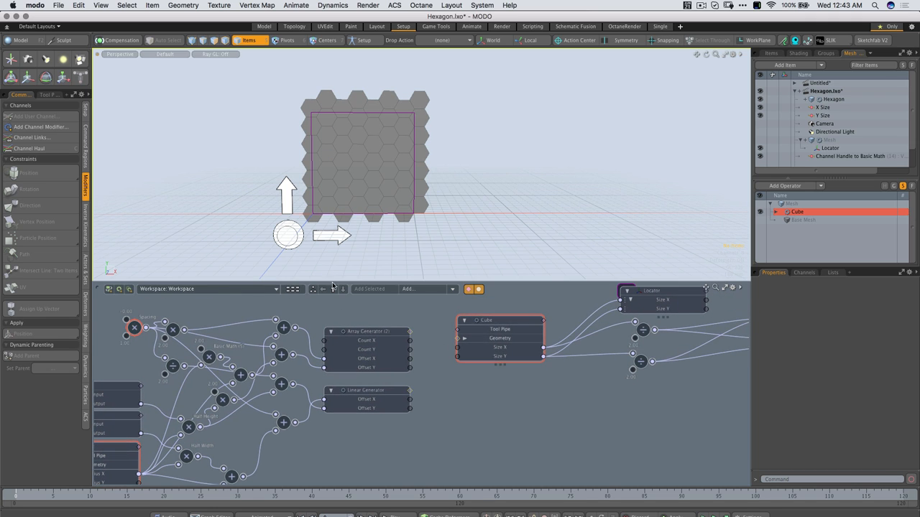
{"action": "mouse_move", "coordinate": [374, 313]}
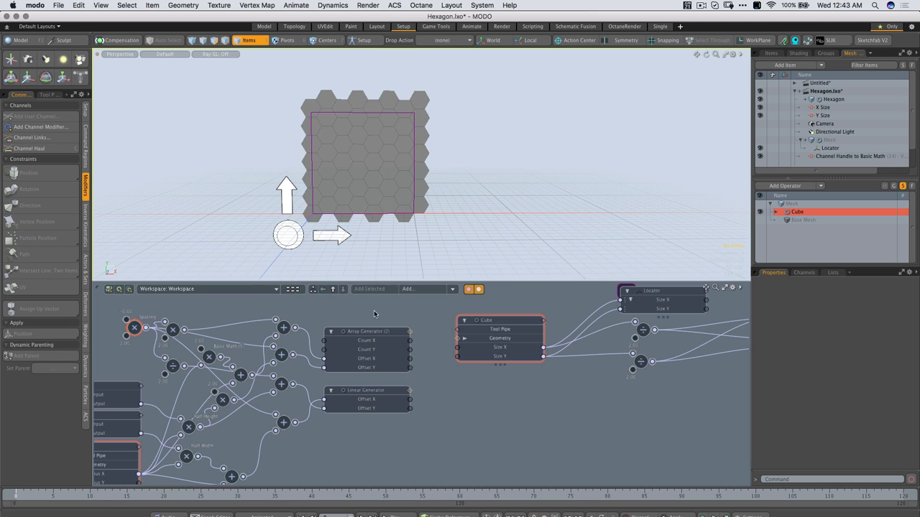
Select the Array Generator node to show its Tool Operation properties.
{"action": "left_click", "coordinate": [366, 330]}
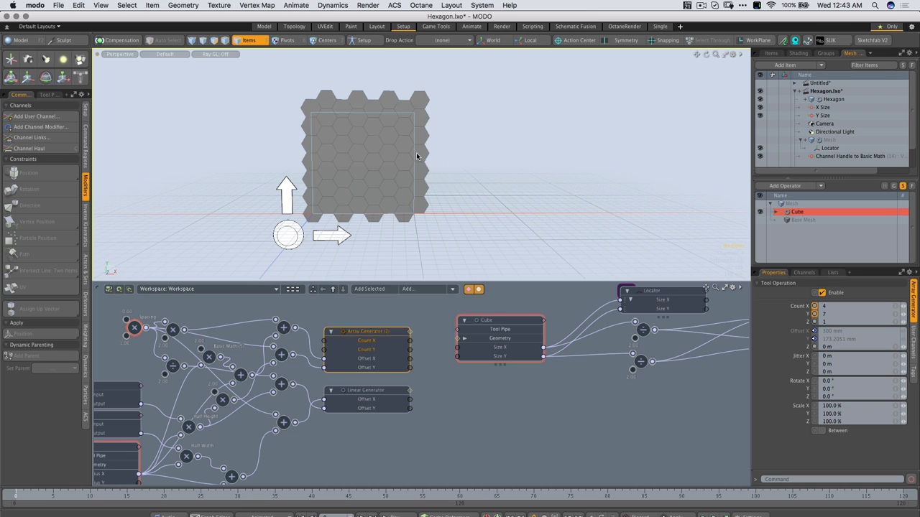
{"action": "left_click", "coordinate": [362, 156]}
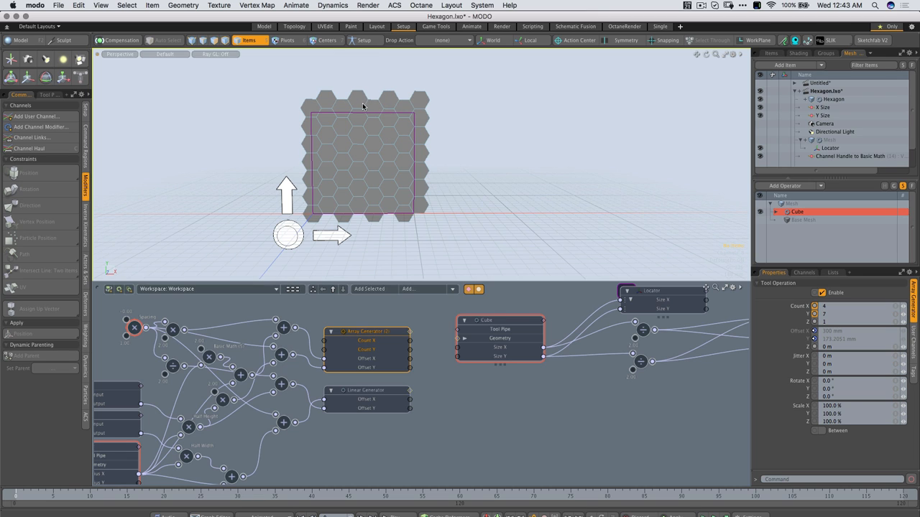
{"action": "mouse_move", "coordinate": [417, 109]}
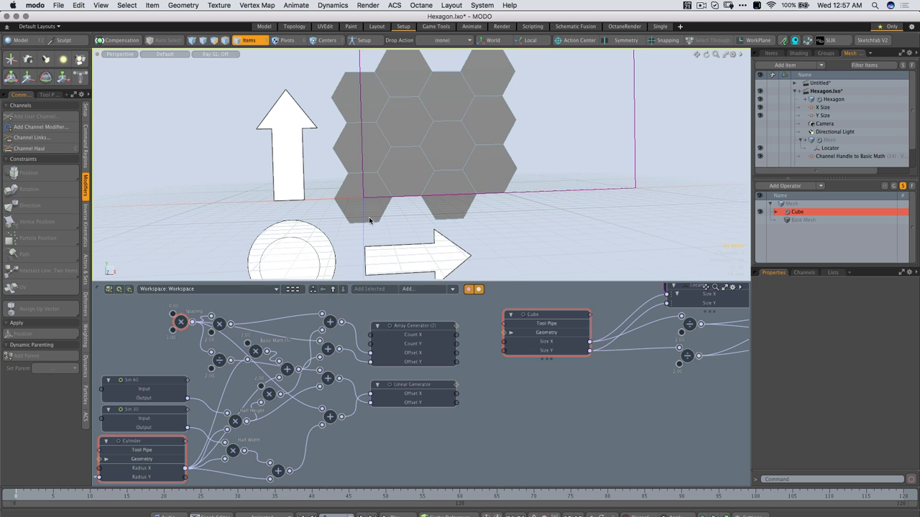
{"action": "mouse_move", "coordinate": [366, 210]}
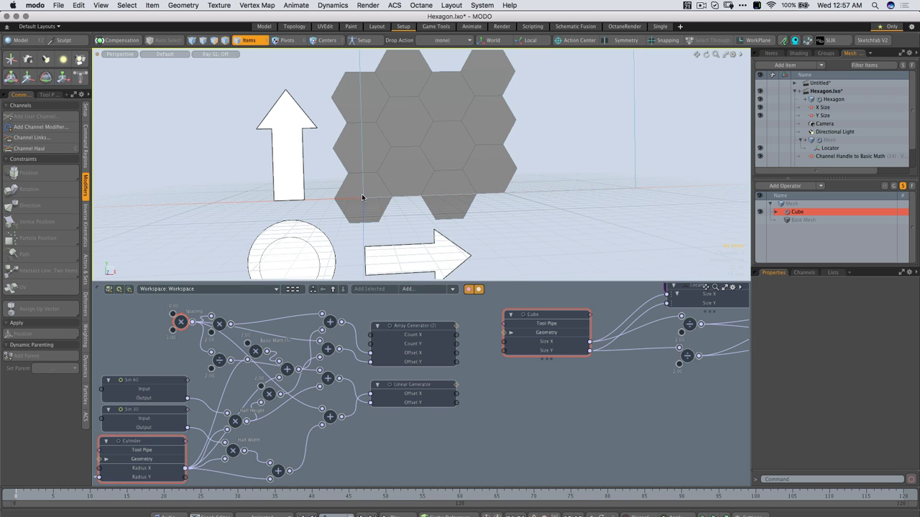
{"action": "mouse_move", "coordinate": [365, 201]}
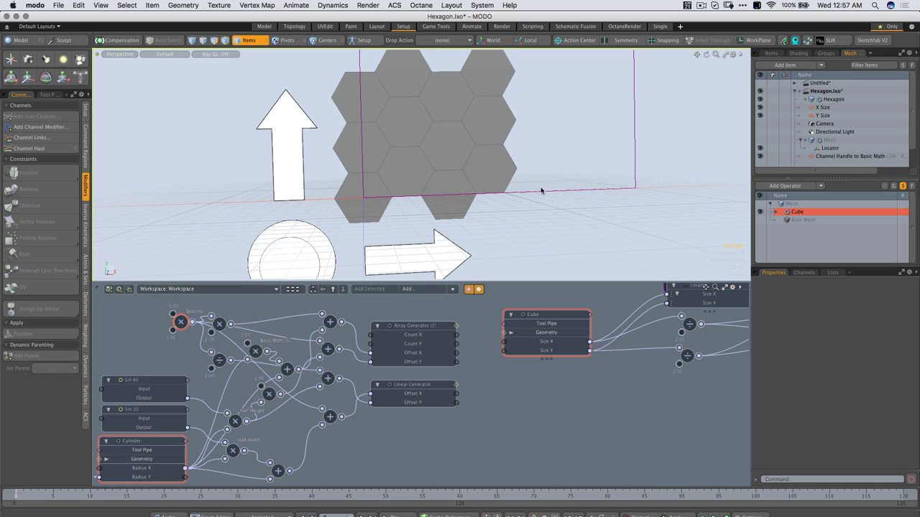
{"action": "mouse_move", "coordinate": [627, 187]}
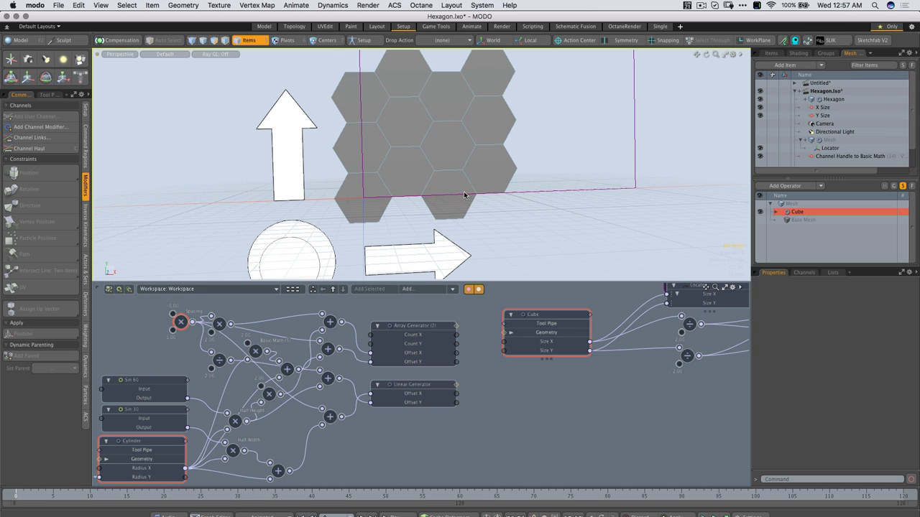
{"action": "mouse_move", "coordinate": [379, 190]}
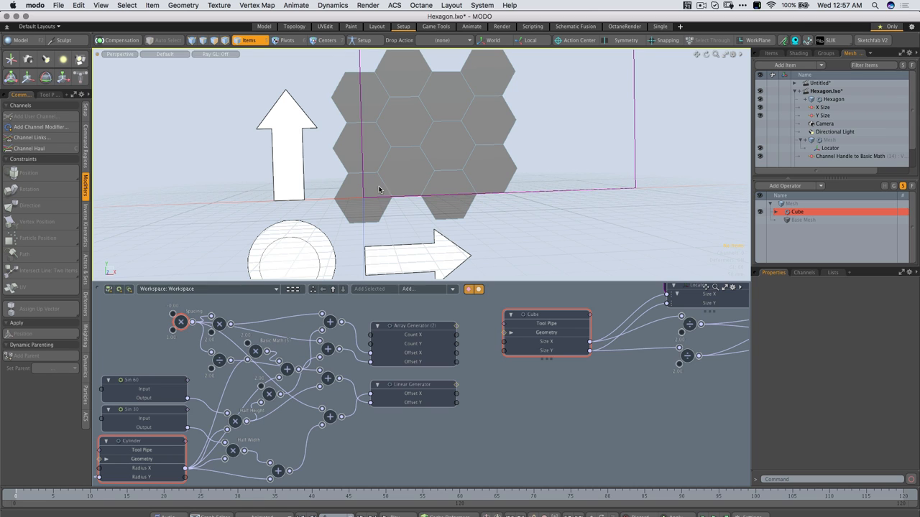
{"action": "mouse_move", "coordinate": [420, 186]}
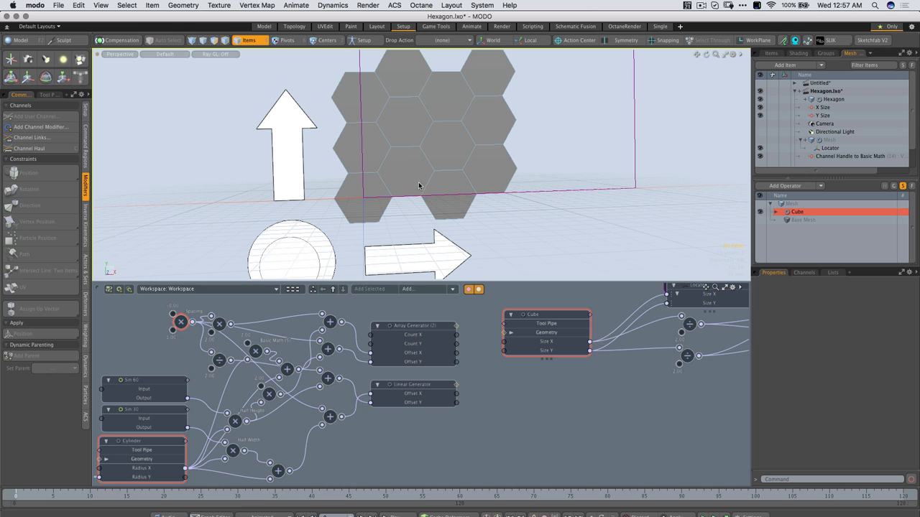
{"action": "mouse_move", "coordinate": [348, 204]}
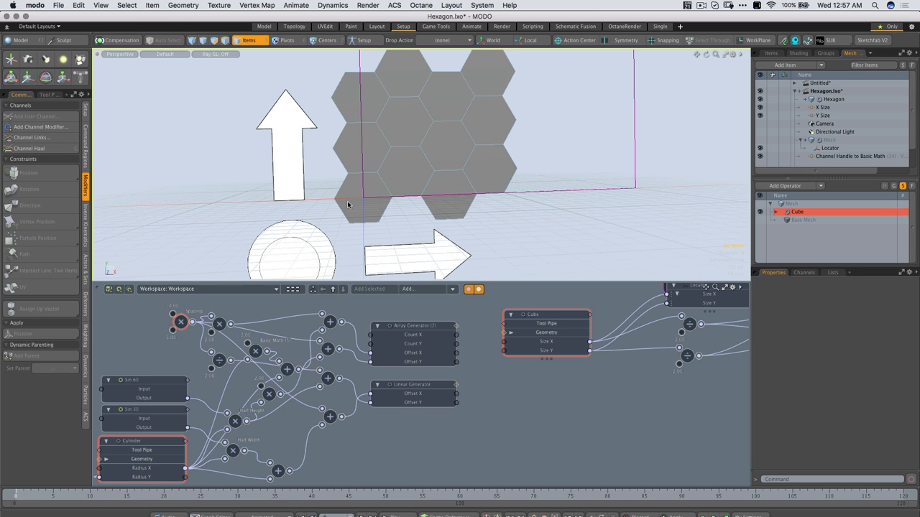
{"action": "mouse_move", "coordinate": [382, 188]}
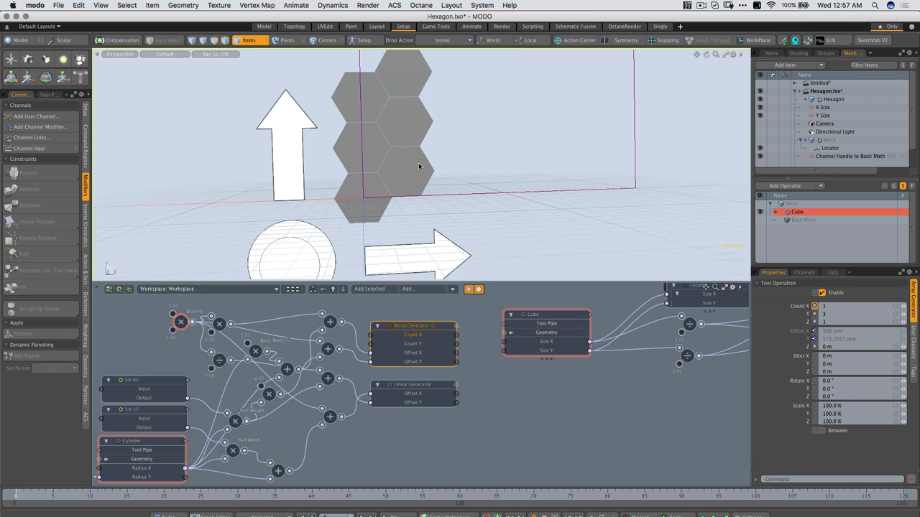
{"action": "mouse_move", "coordinate": [388, 172]}
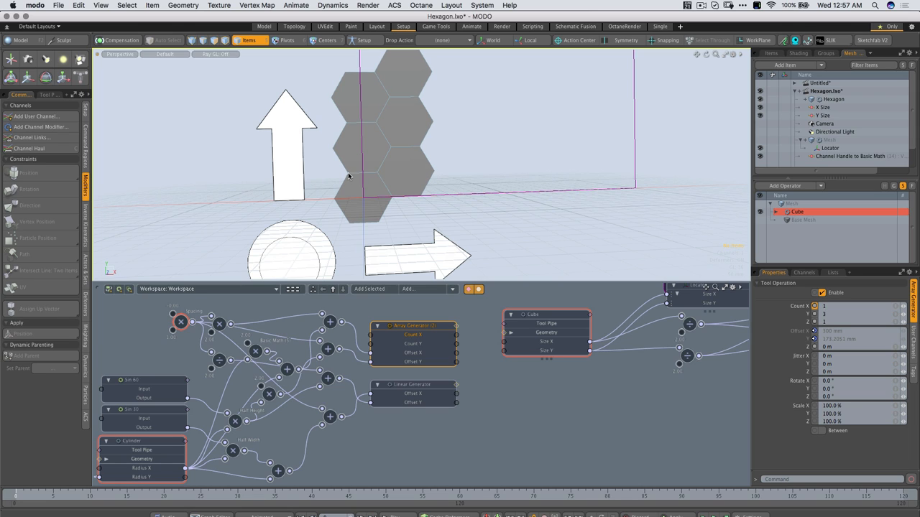
{"action": "mouse_move", "coordinate": [373, 176]}
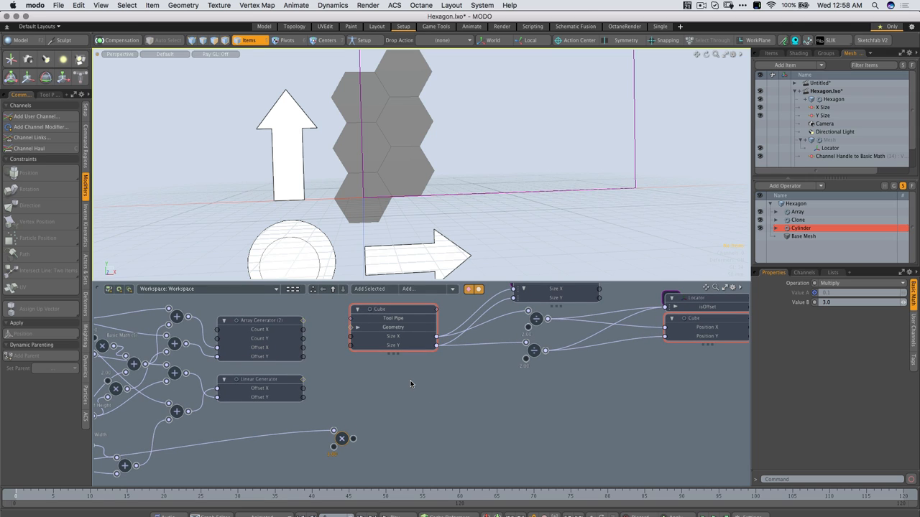
{"action": "mouse_move", "coordinate": [402, 442]}
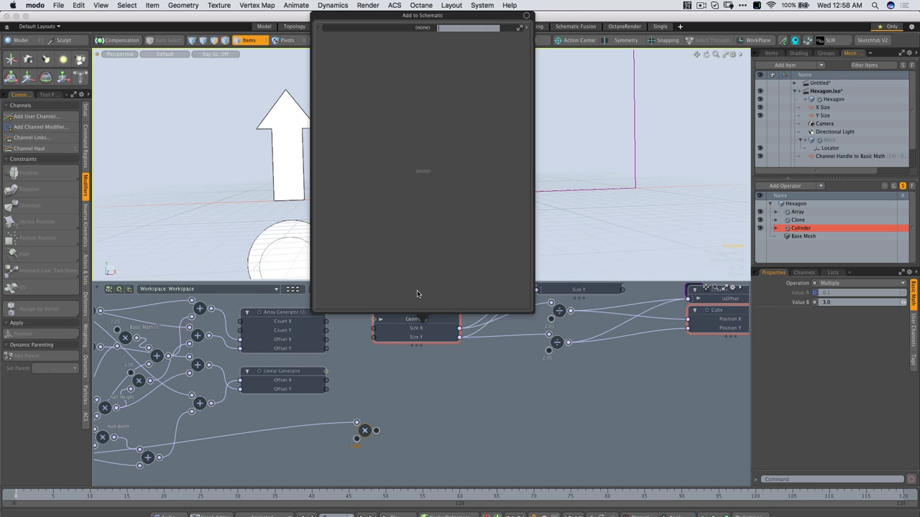
Search 'divid' in Add to Schematic and add a Divide math node.
{"action": "type", "text": "divid"}
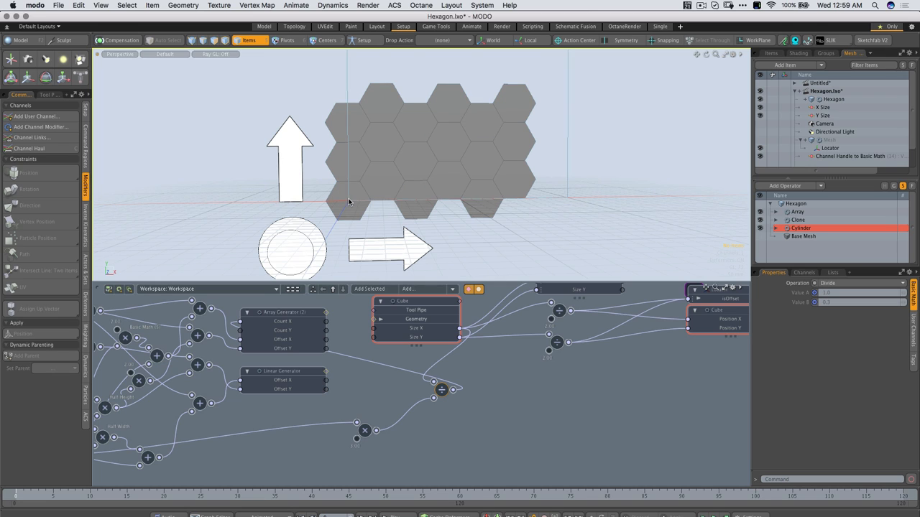
{"action": "mouse_move", "coordinate": [549, 201]}
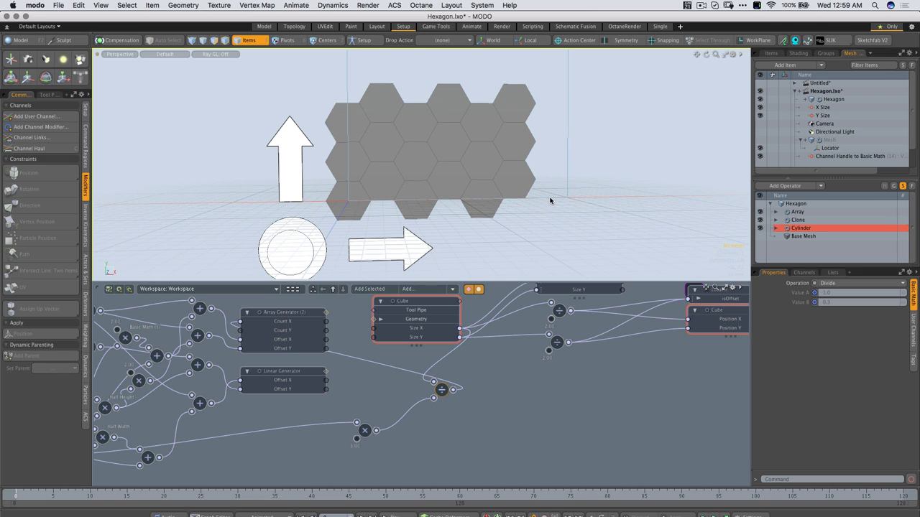
{"action": "mouse_move", "coordinate": [564, 201]}
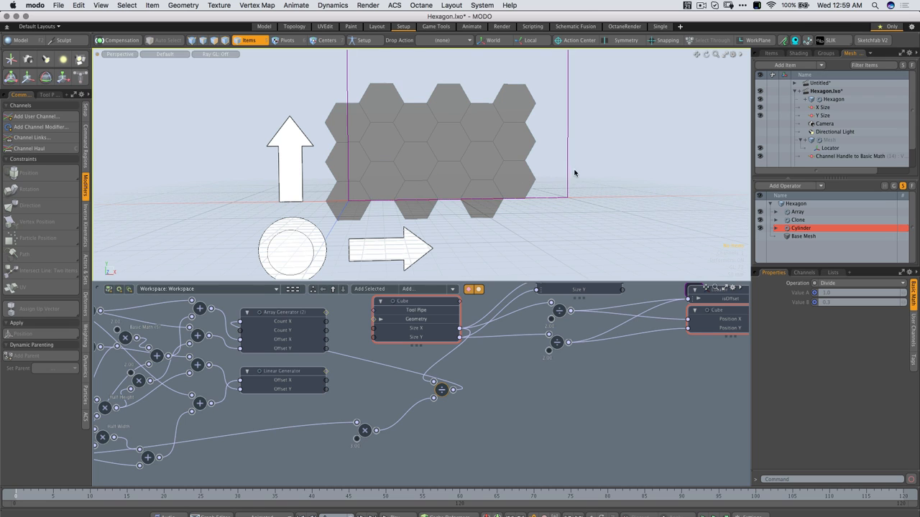
{"action": "mouse_move", "coordinate": [514, 224]}
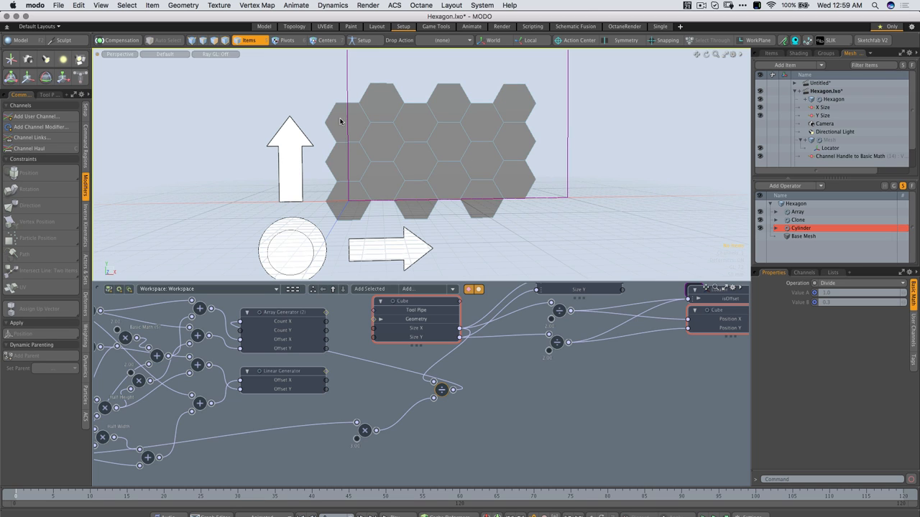
{"action": "mouse_move", "coordinate": [538, 181]}
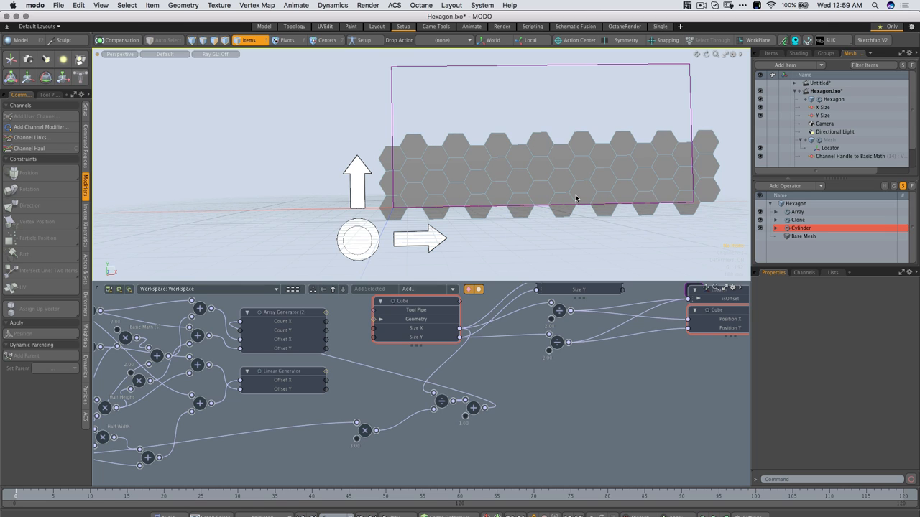
{"action": "mouse_move", "coordinate": [625, 200]}
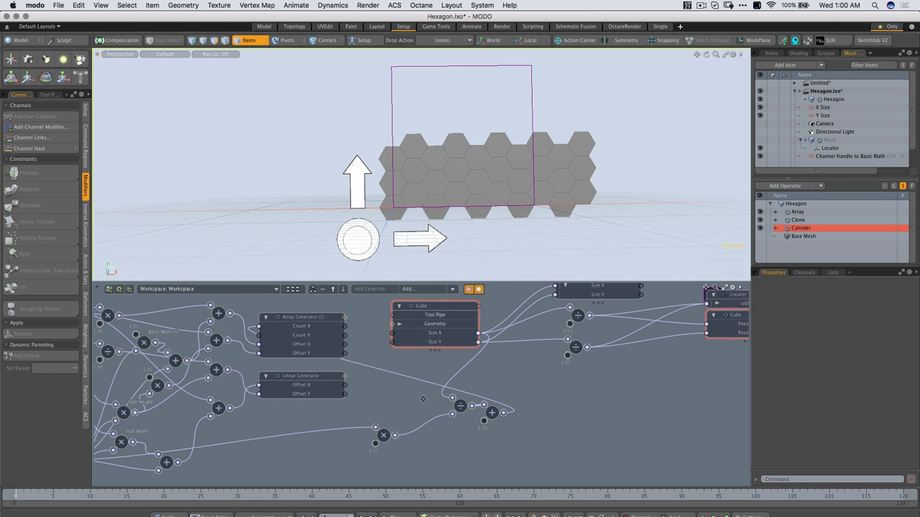
Search 'mult' in Add to Schematic and insert a Multiply node into the array network.
{"action": "left_click", "coordinate": [431, 289]}
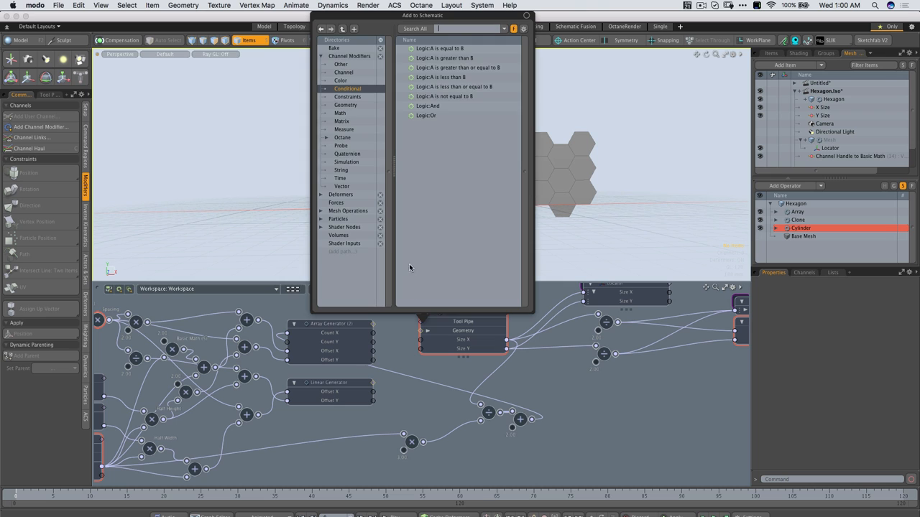
{"action": "type", "text": "mult"}
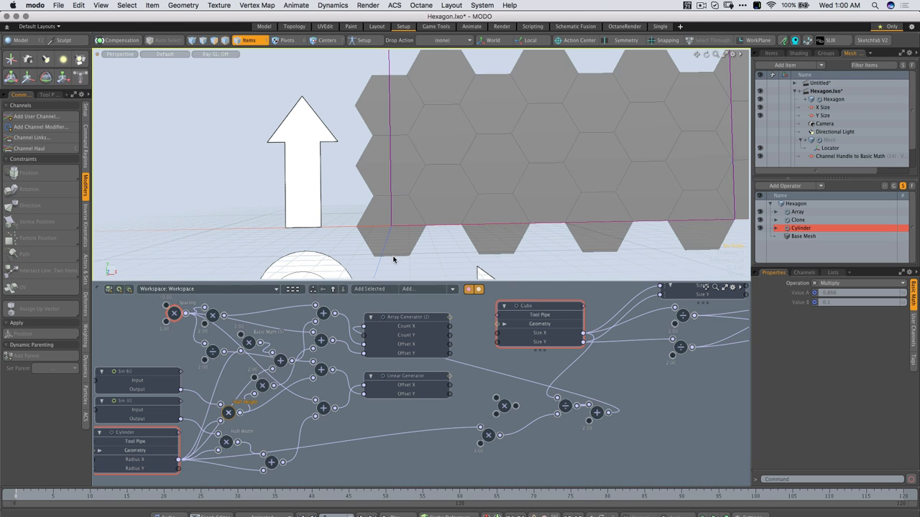
{"action": "mouse_move", "coordinate": [243, 411]}
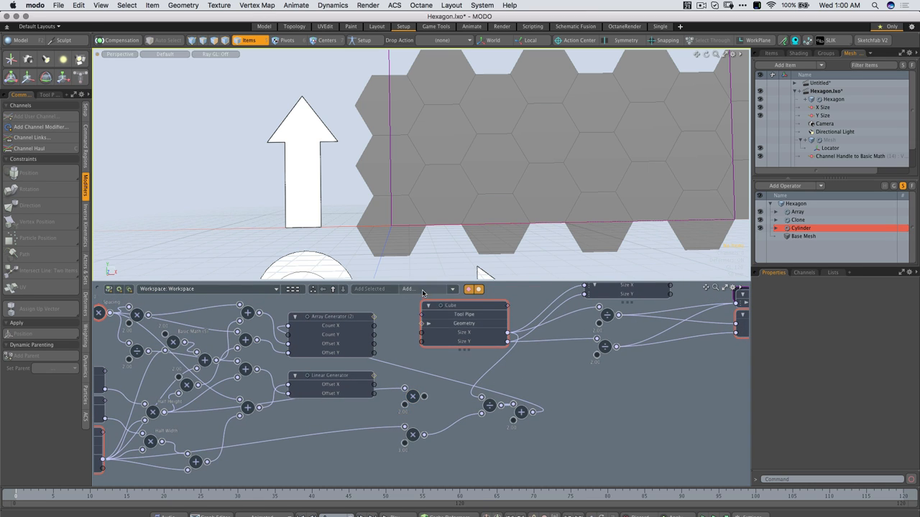
{"action": "left_click", "coordinate": [408, 289]}
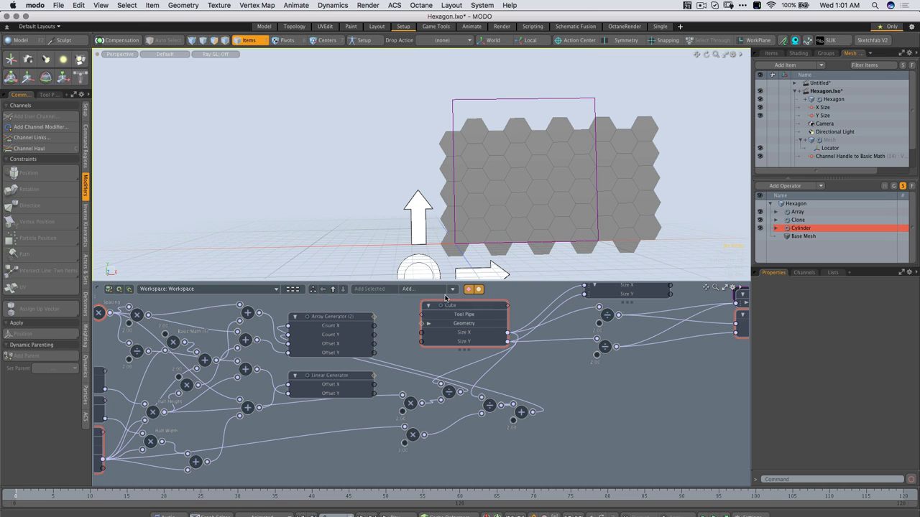
Search 'add' in Add to Schematic and insert an Add math node for the array counts.
{"action": "left_click", "coordinate": [429, 289]}
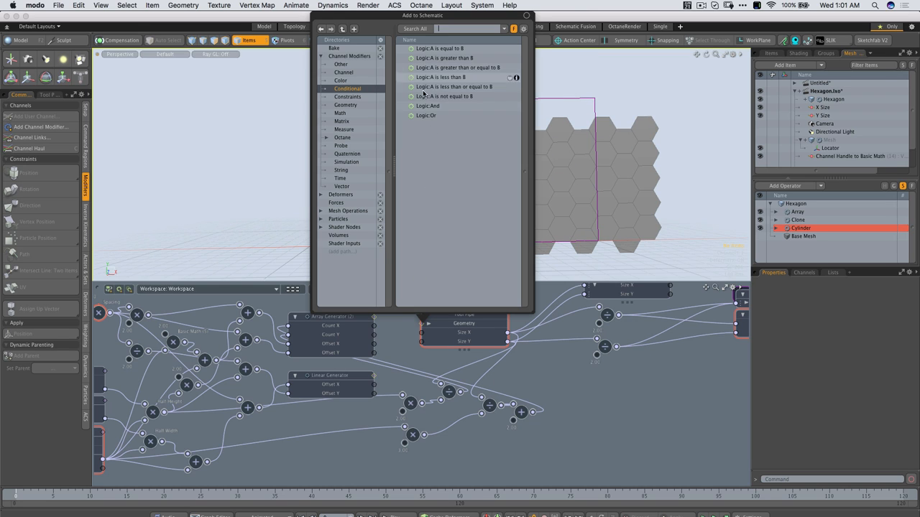
{"action": "type", "text": "add"}
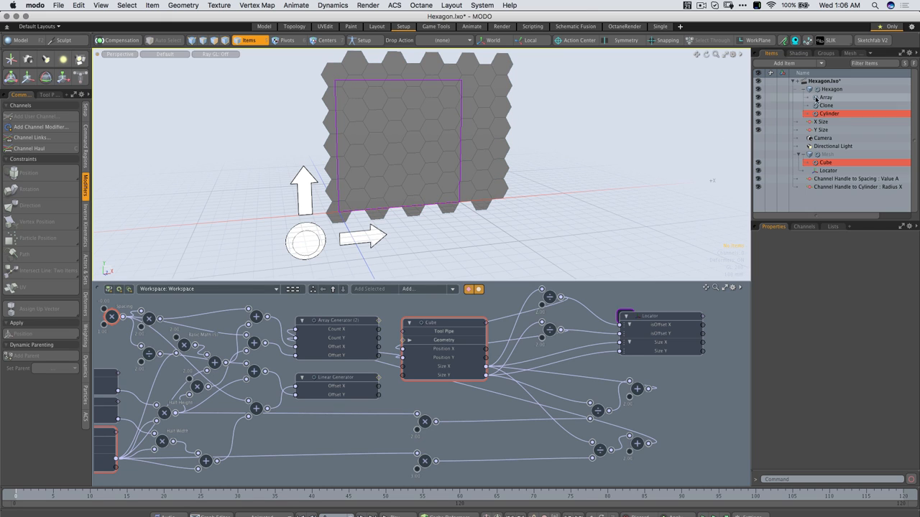
Add a Boolean mesh operation to the Hexagon mesh with Operation set to Intersect.
{"action": "left_click", "coordinate": [822, 154]}
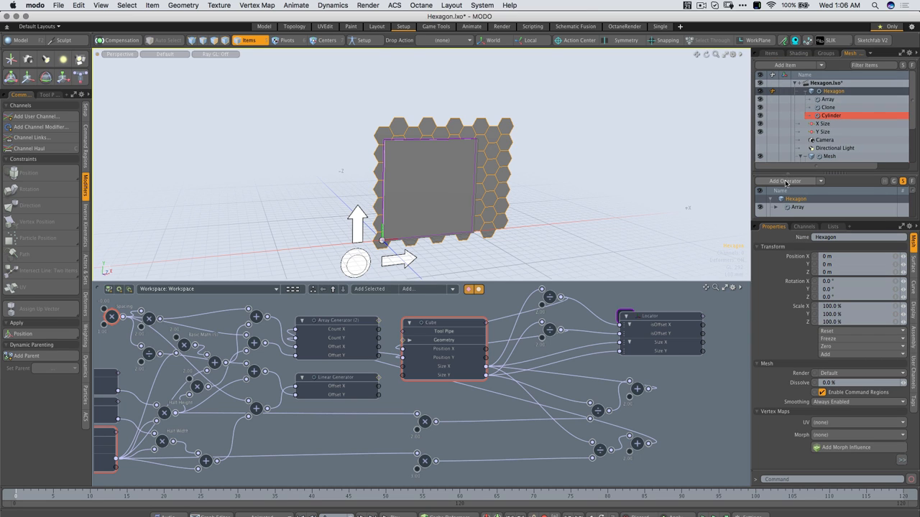
{"action": "left_click", "coordinate": [791, 181]}
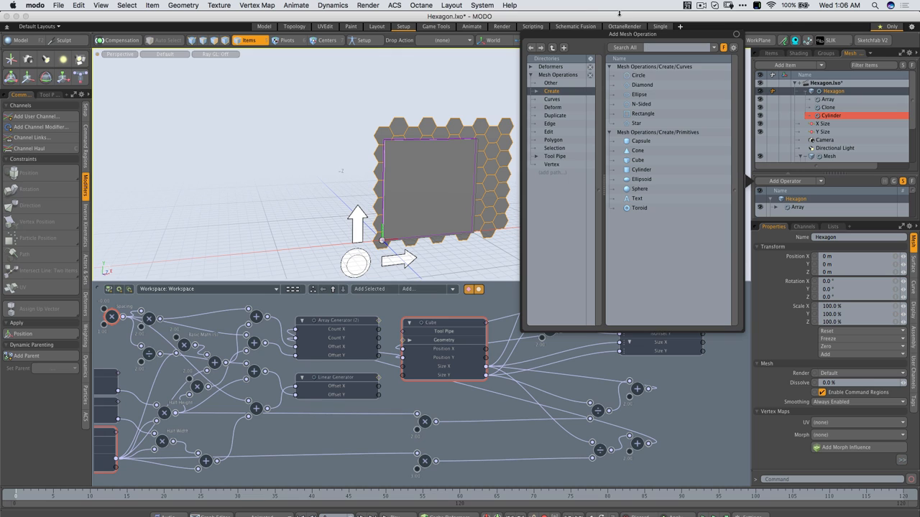
{"action": "type", "text": "boole"}
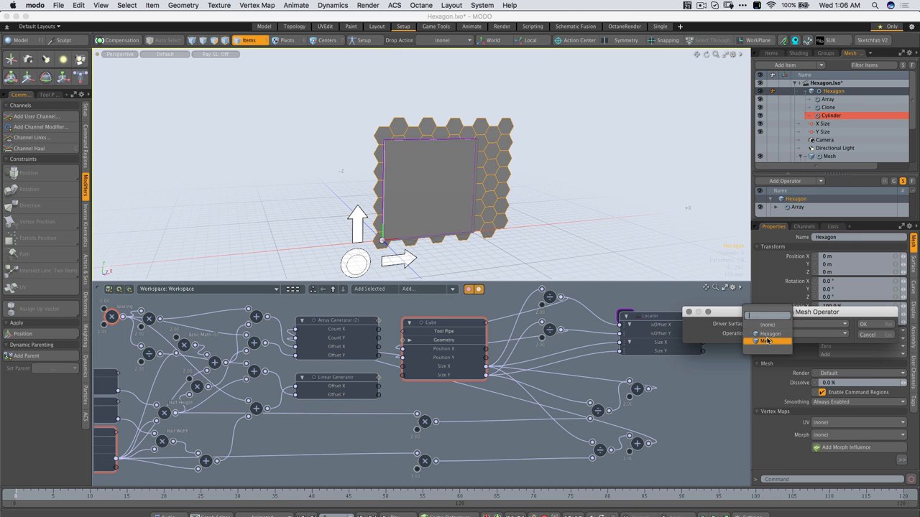
{"action": "left_click", "coordinate": [769, 342]}
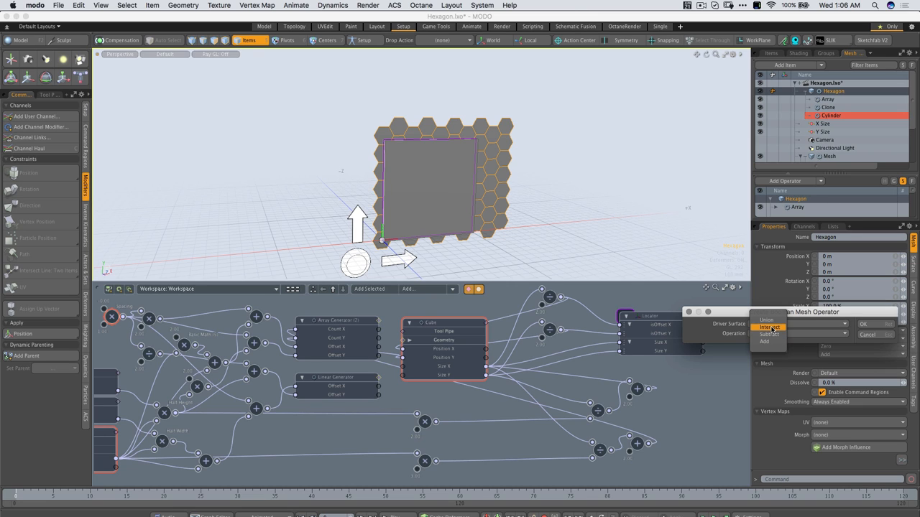
{"action": "left_click", "coordinate": [767, 328]}
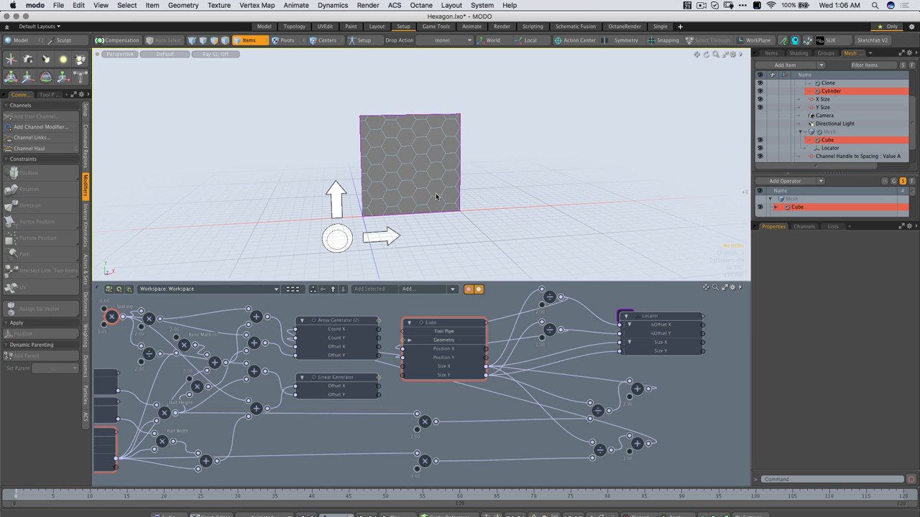
Assign the Cube as the Boolean operand so the intersect crops the hexagon grid.
{"action": "left_click", "coordinate": [826, 133]}
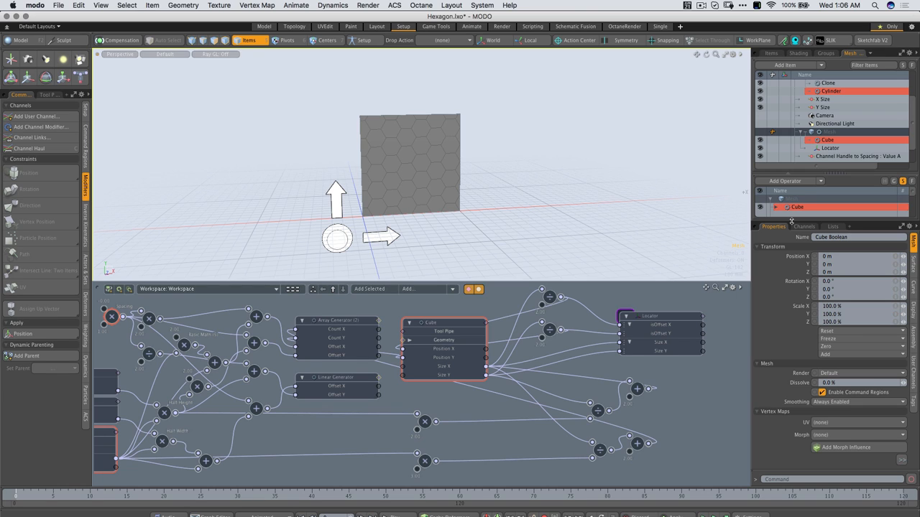
{"action": "left_click", "coordinate": [831, 148]}
{"action": "type", "text": "Guide"}
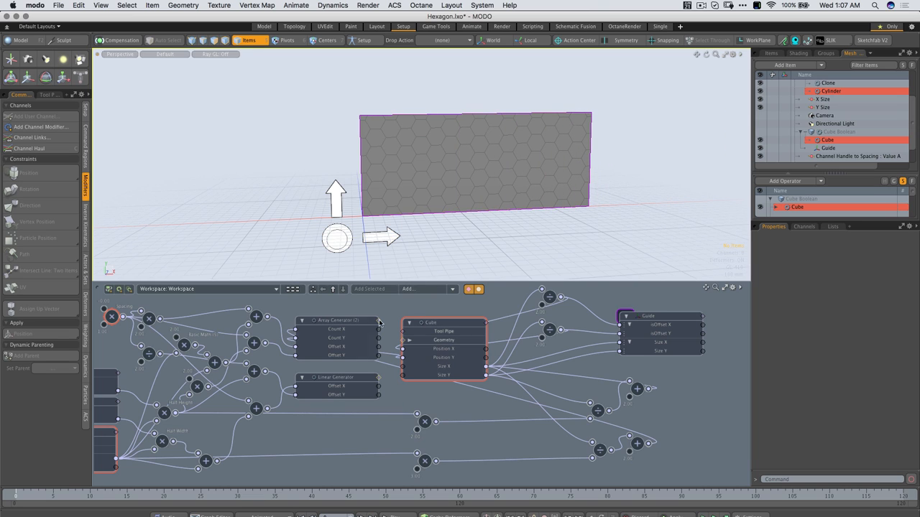
{"action": "mouse_move", "coordinate": [434, 221]}
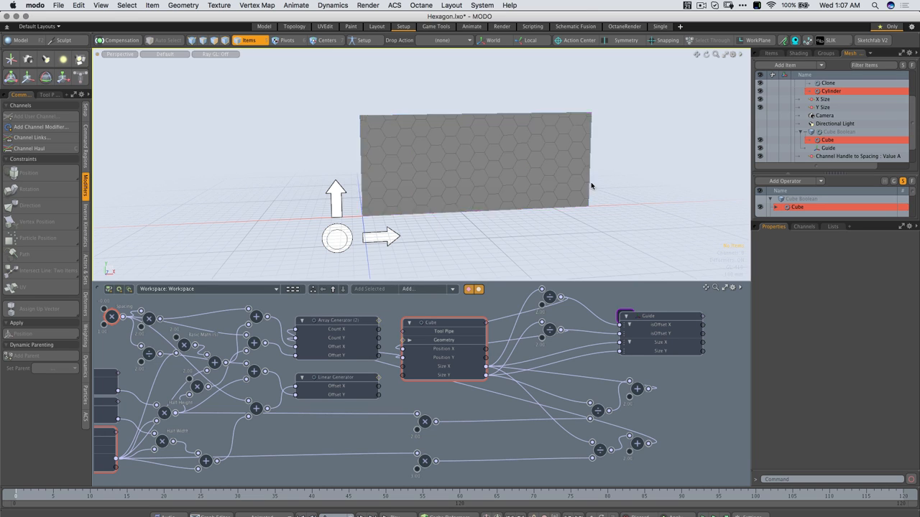
{"action": "left_click", "coordinate": [474, 161]}
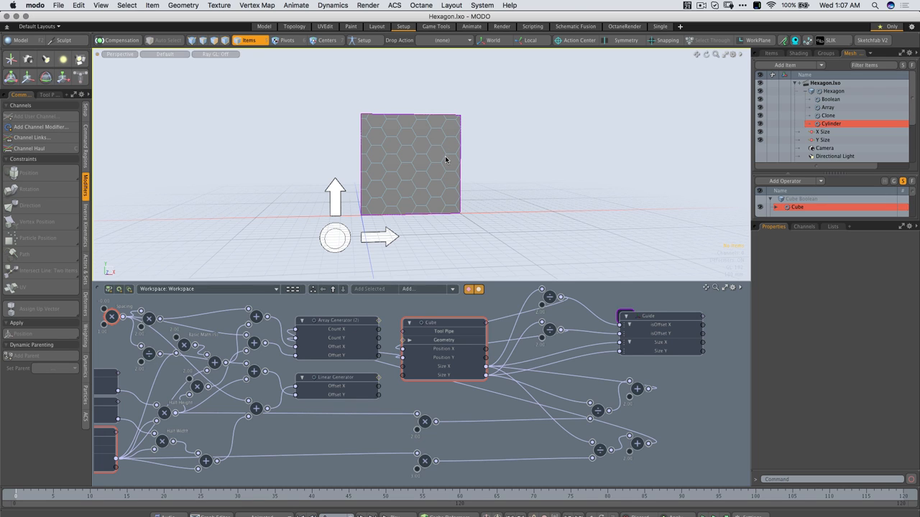
{"action": "mouse_move", "coordinate": [414, 143]}
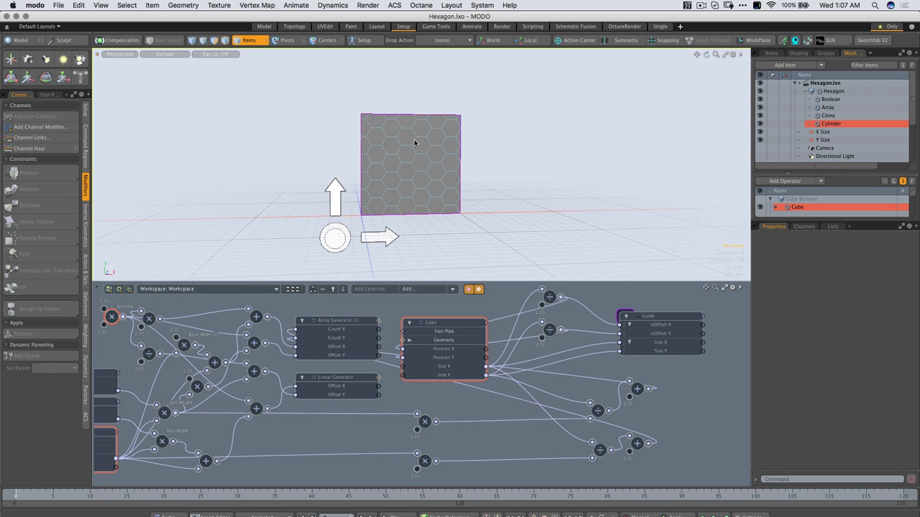
{"action": "mouse_move", "coordinate": [443, 178]}
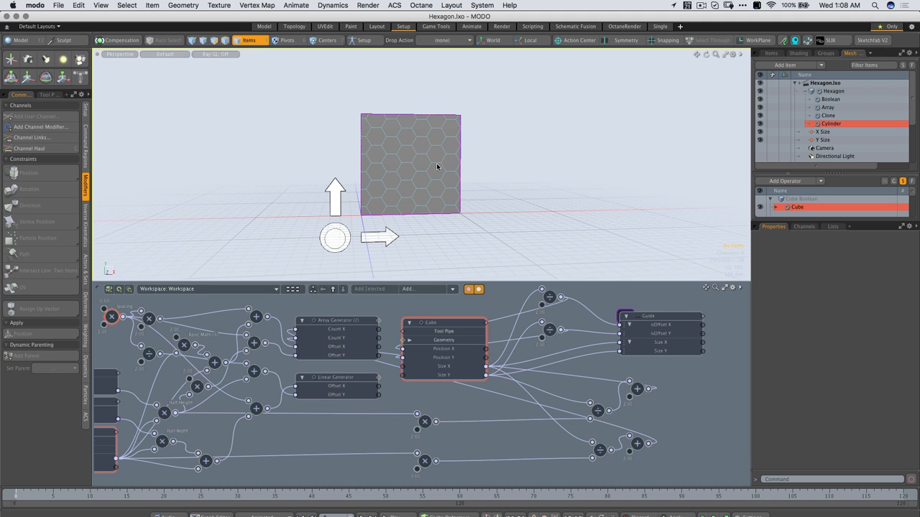
{"action": "mouse_move", "coordinate": [438, 132]}
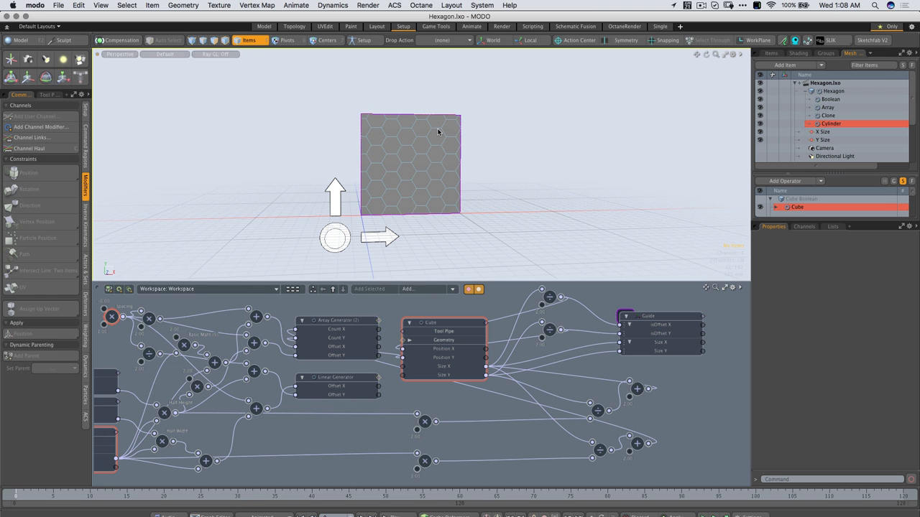
{"action": "mouse_move", "coordinate": [673, 78]}
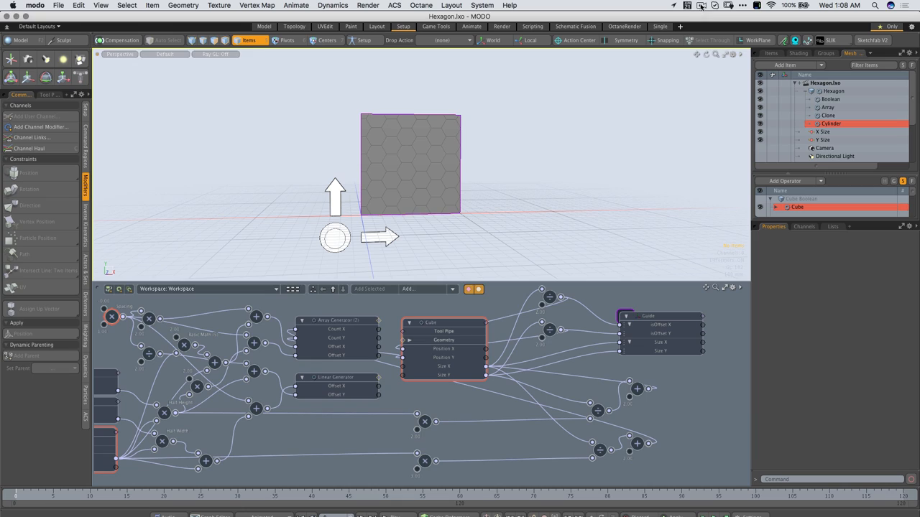
{"action": "left_click", "coordinate": [701, 6]}
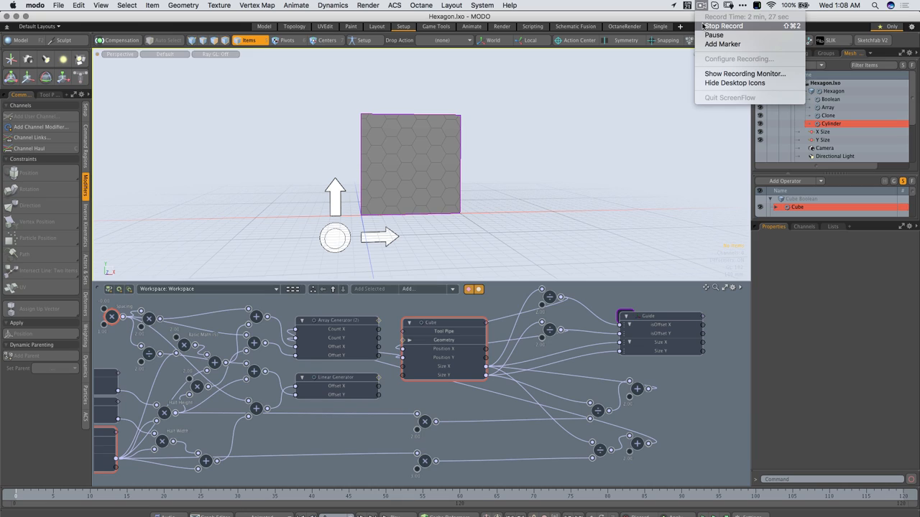